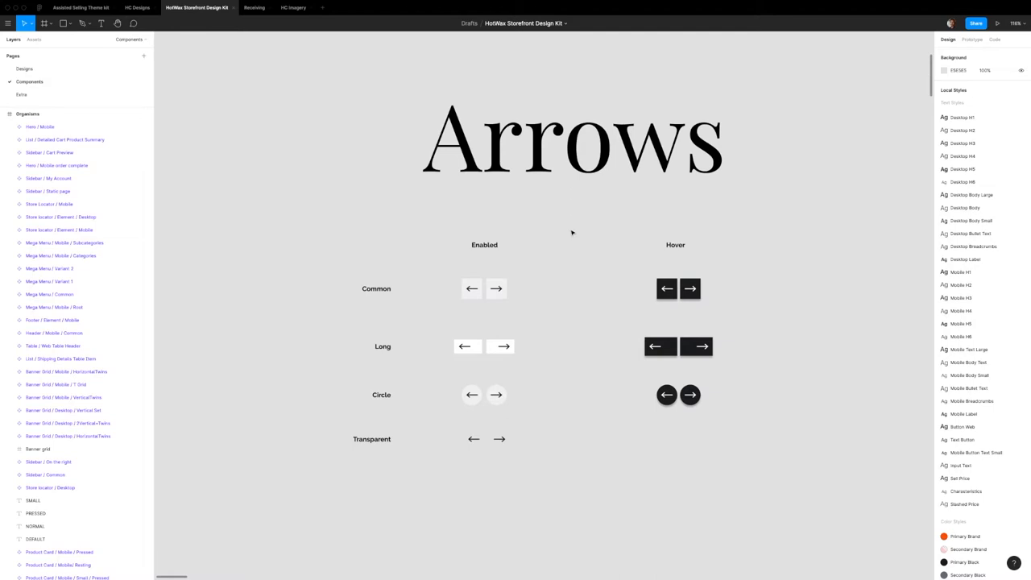
{"action": "mouse_move", "coordinate": [367, 98]}
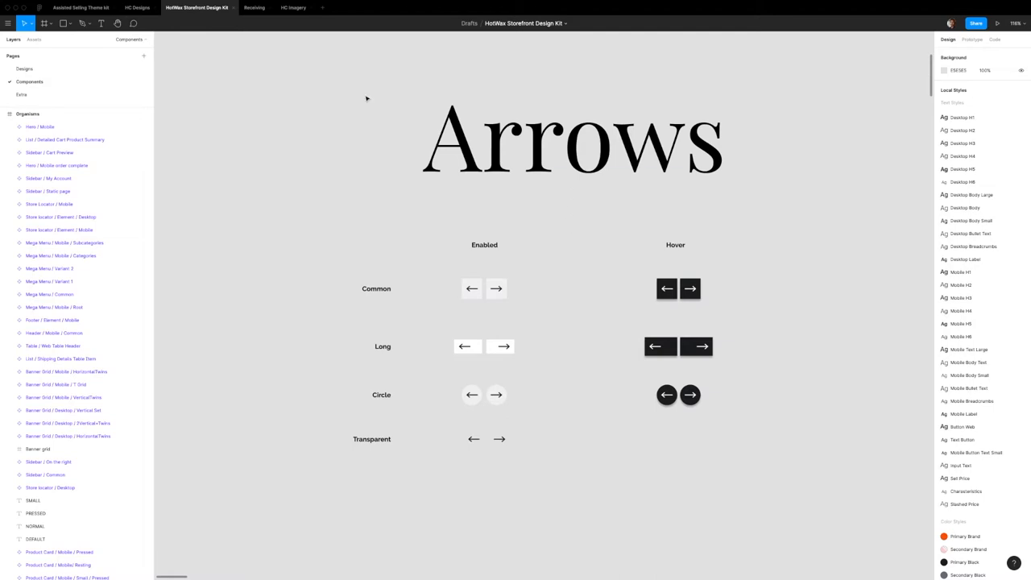
{"action": "mouse_move", "coordinate": [309, 79]}
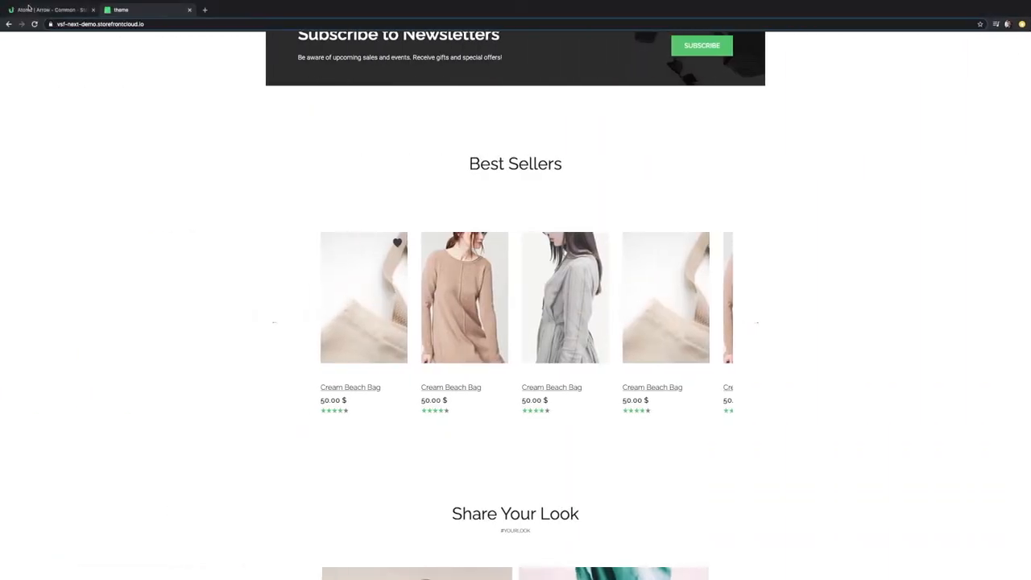
Show the CSS modifier options for Storybook's Arrow Common story.
{"action": "left_click", "coordinate": [48, 10]}
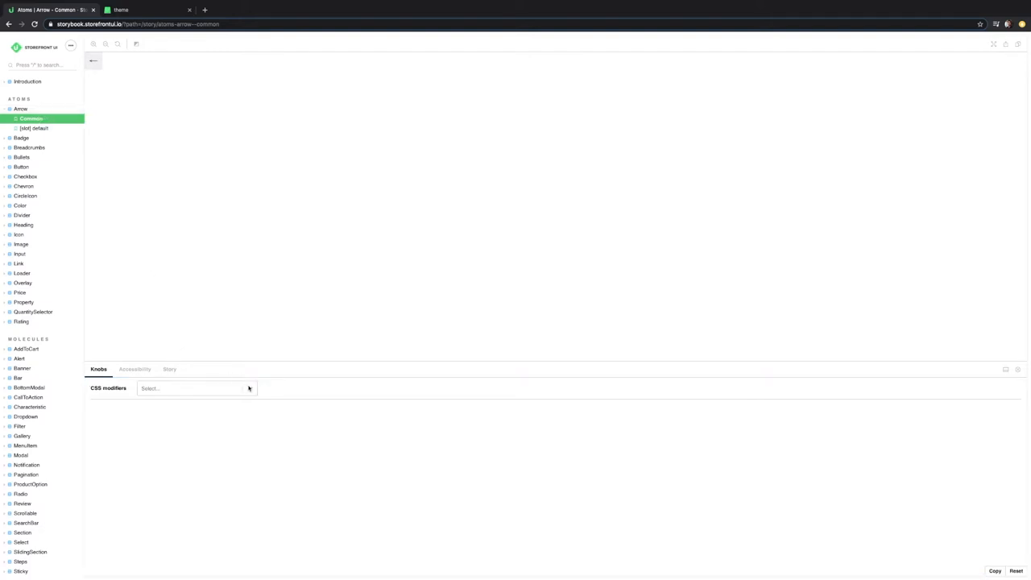
{"action": "left_click", "coordinate": [193, 388]}
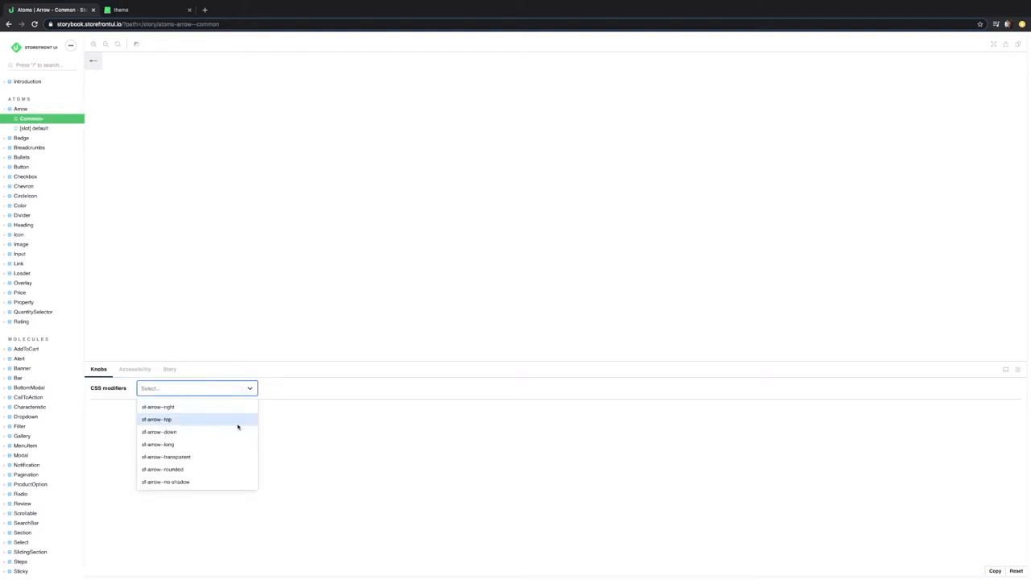
{"action": "mouse_move", "coordinate": [205, 444]}
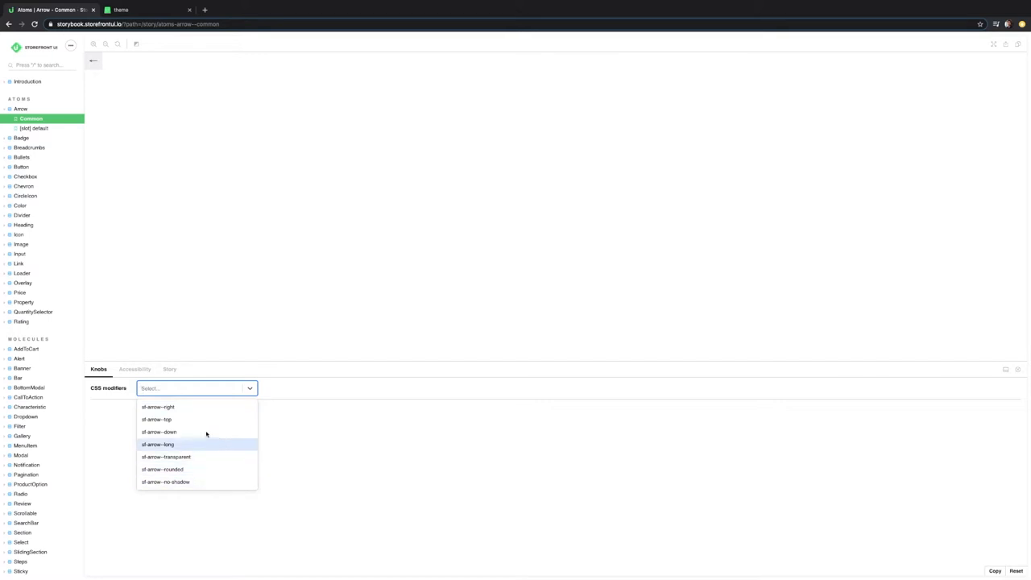
{"action": "mouse_move", "coordinate": [178, 407]}
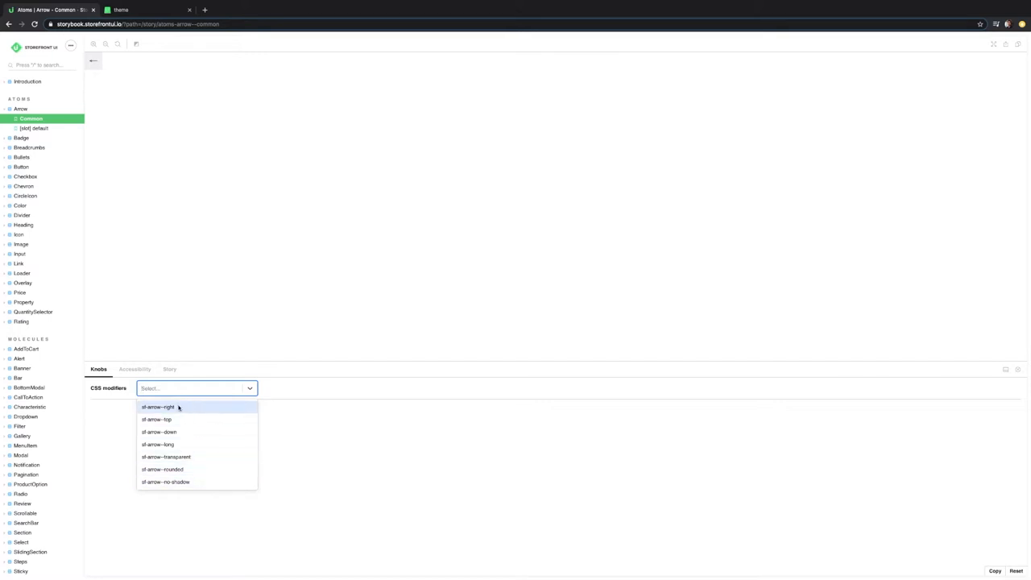
{"action": "mouse_move", "coordinate": [157, 419]}
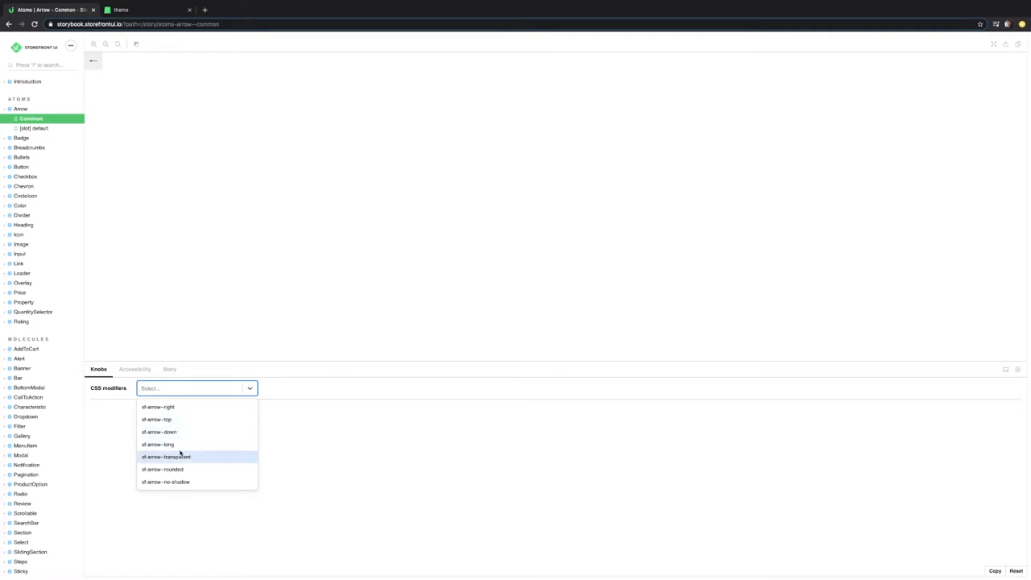
{"action": "mouse_move", "coordinate": [166, 482]}
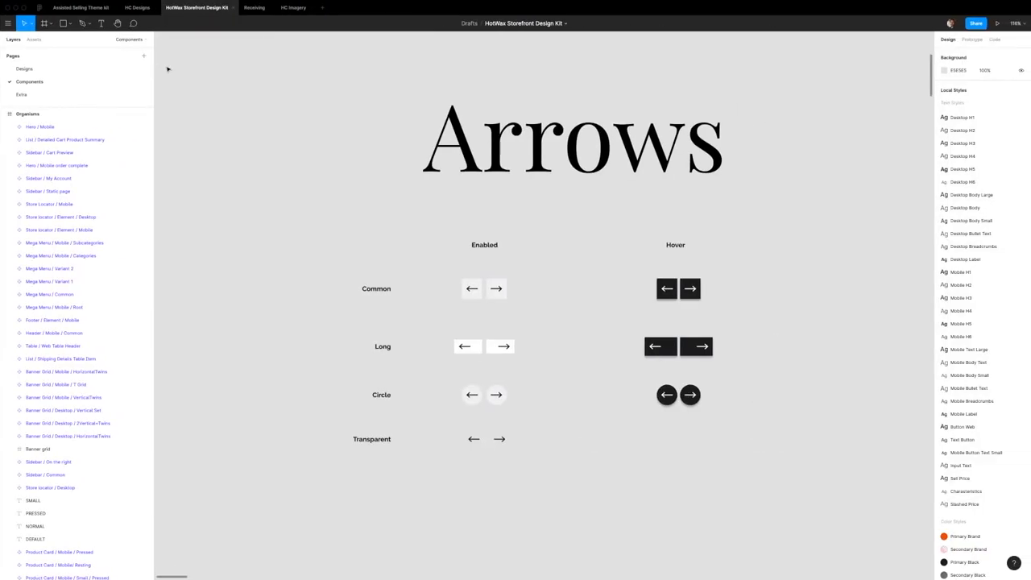
{"action": "mouse_move", "coordinate": [286, 117]}
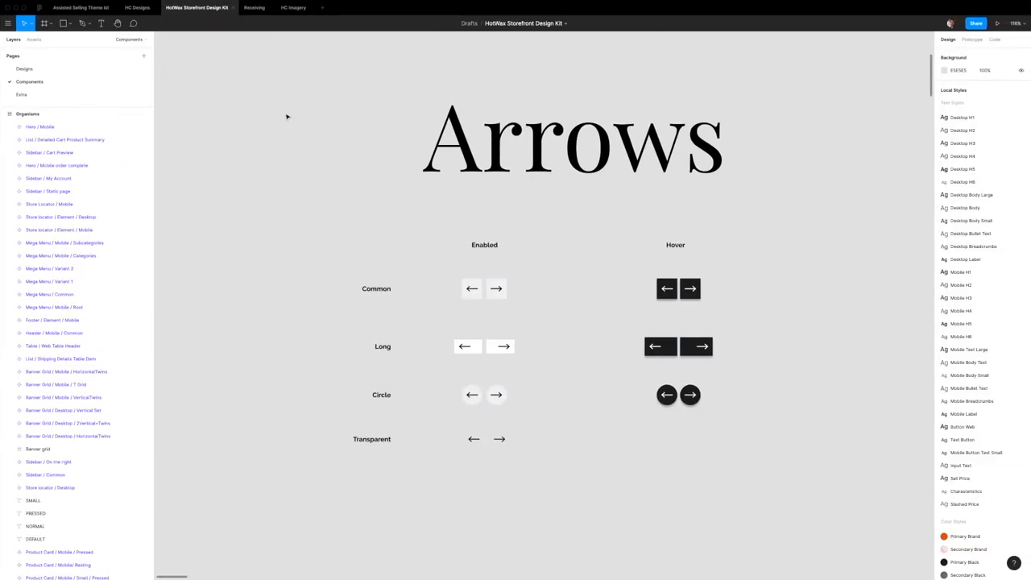
{"action": "mouse_move", "coordinate": [319, 86]}
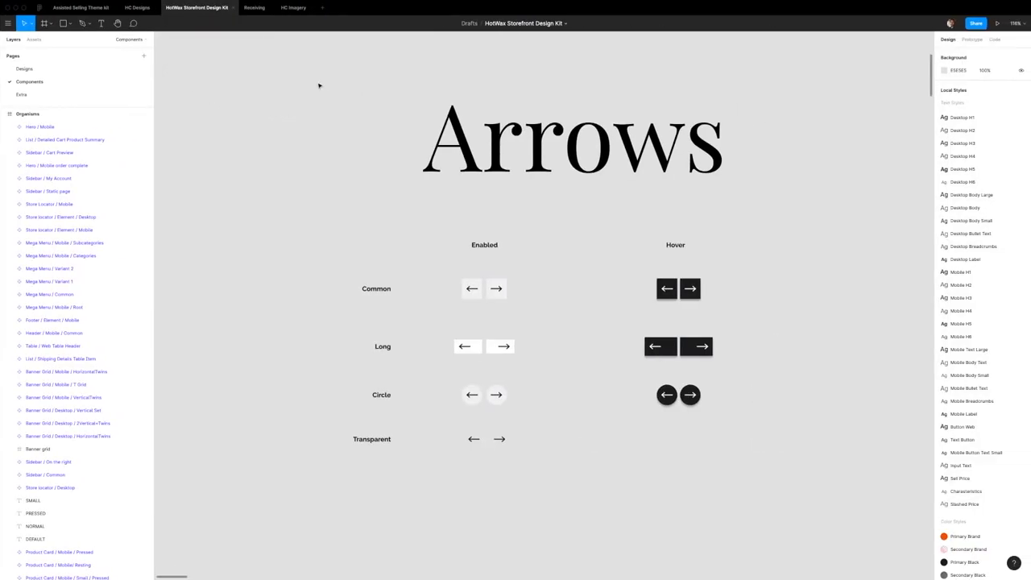
{"action": "mouse_move", "coordinate": [330, 89]}
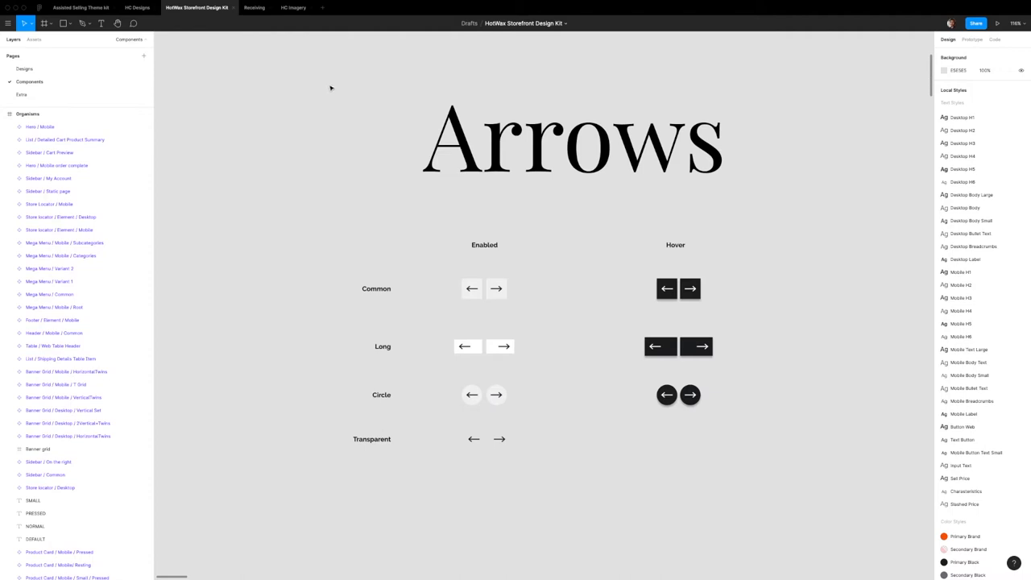
{"action": "mouse_move", "coordinate": [517, 335]}
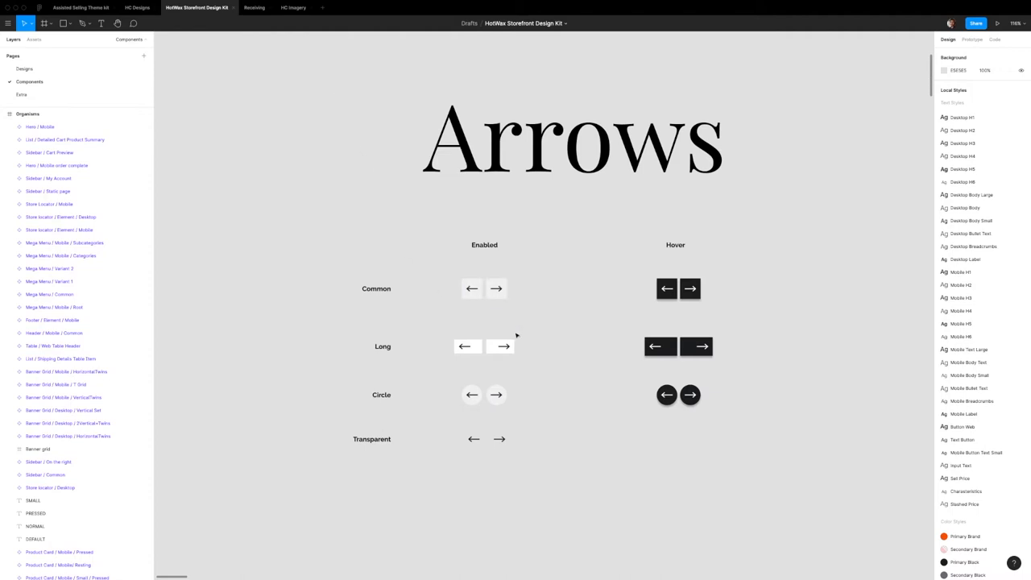
{"action": "mouse_move", "coordinate": [588, 405]}
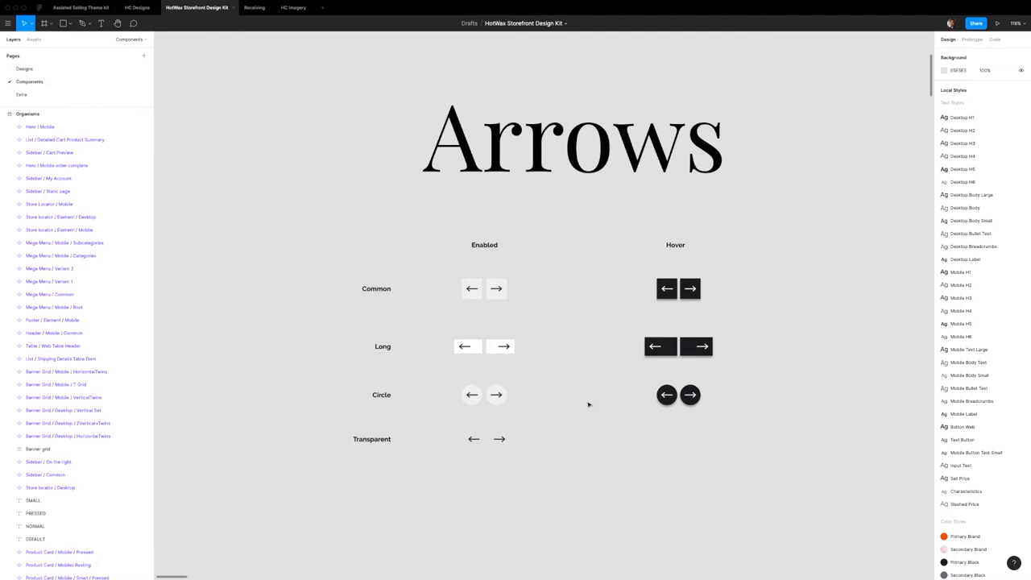
{"action": "mouse_move", "coordinate": [518, 296]}
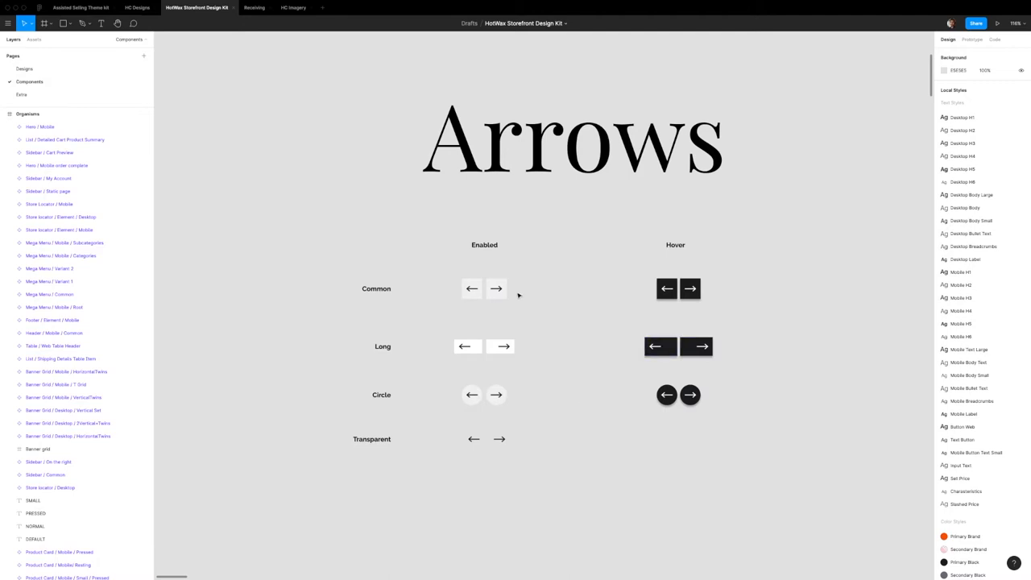
{"action": "mouse_move", "coordinate": [475, 312]}
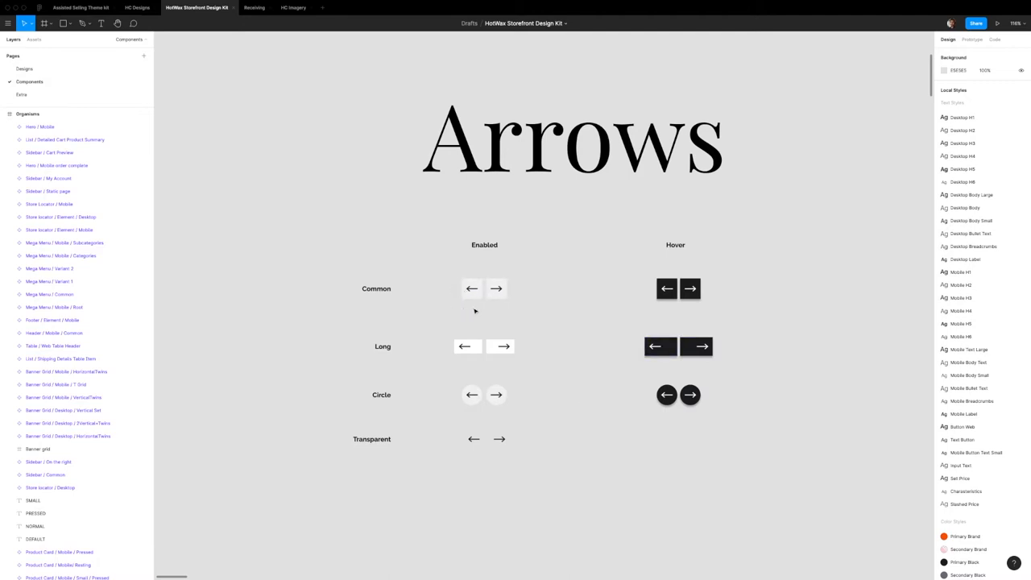
{"action": "mouse_move", "coordinate": [641, 296]}
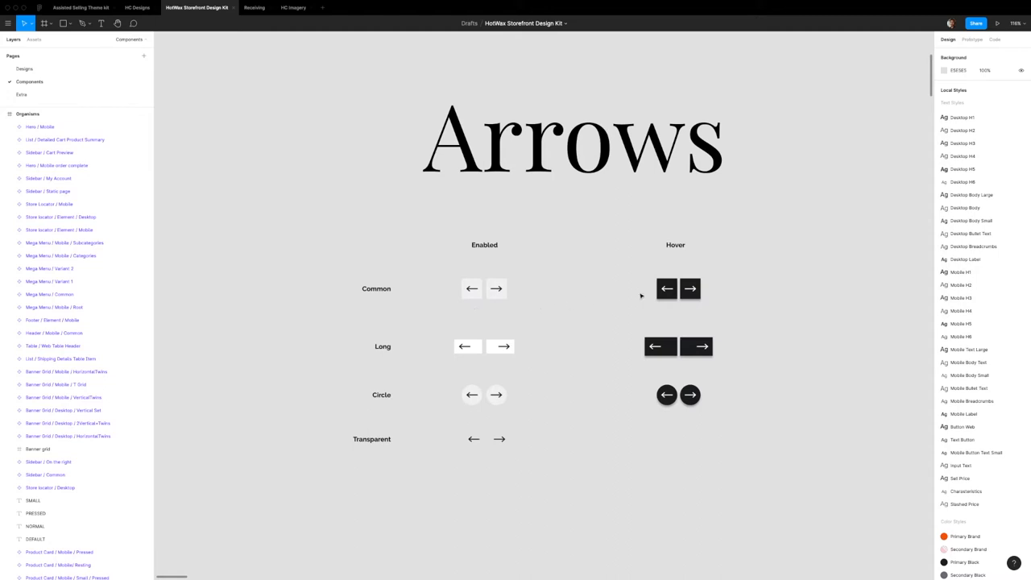
{"action": "mouse_move", "coordinate": [516, 292]}
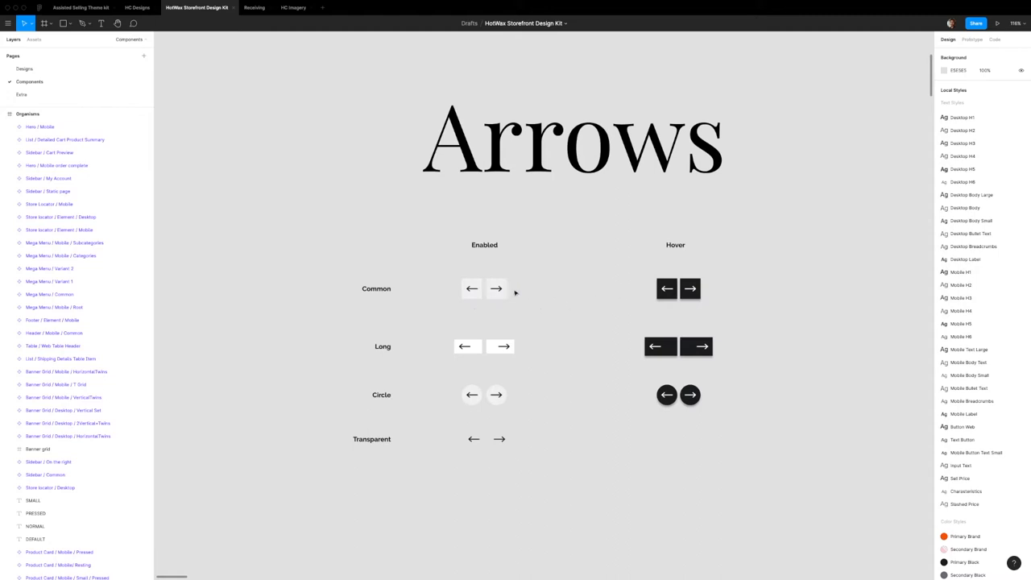
Bring up the Arrows page with Common, Long, Circle and Transparent variants in Figma.
{"action": "left_click", "coordinate": [497, 289]}
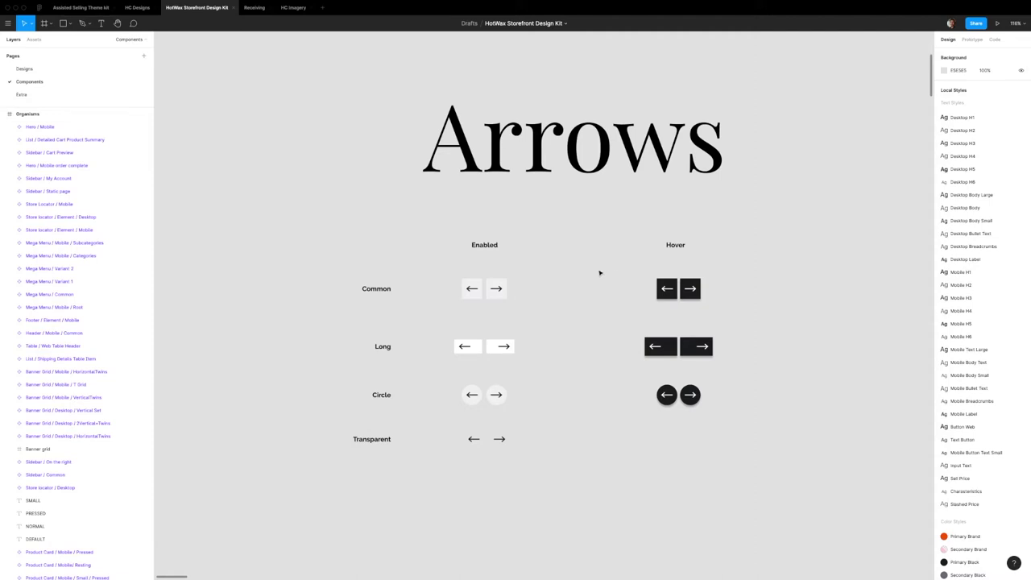
{"action": "left_click", "coordinate": [496, 288]}
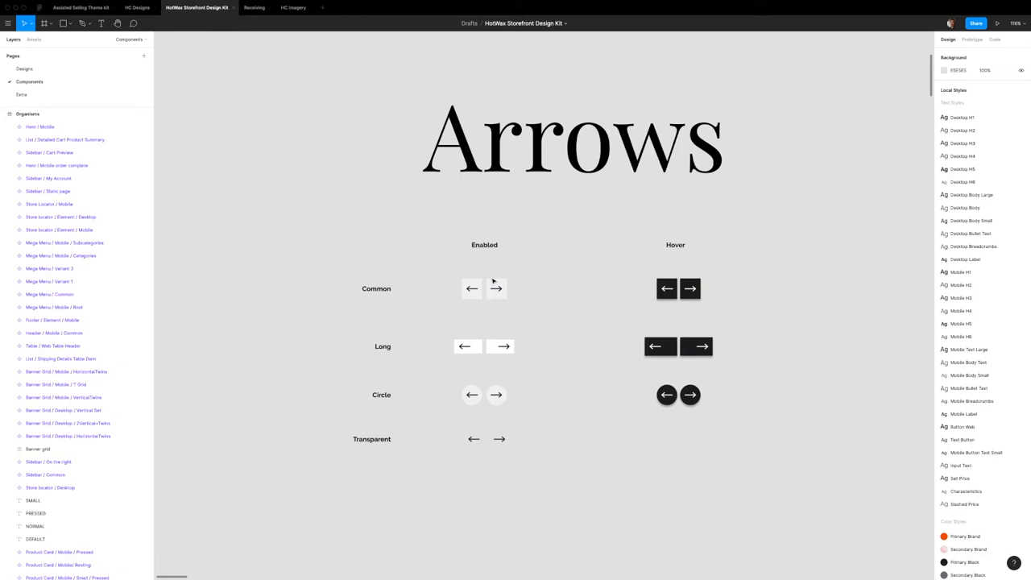
{"action": "mouse_move", "coordinate": [751, 468]}
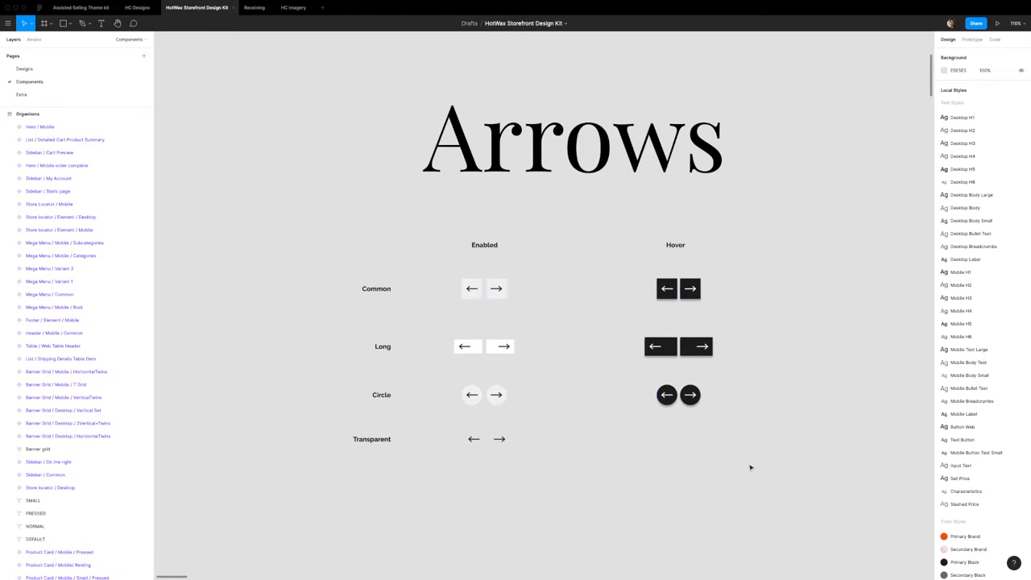
{"action": "mouse_move", "coordinate": [305, 218]}
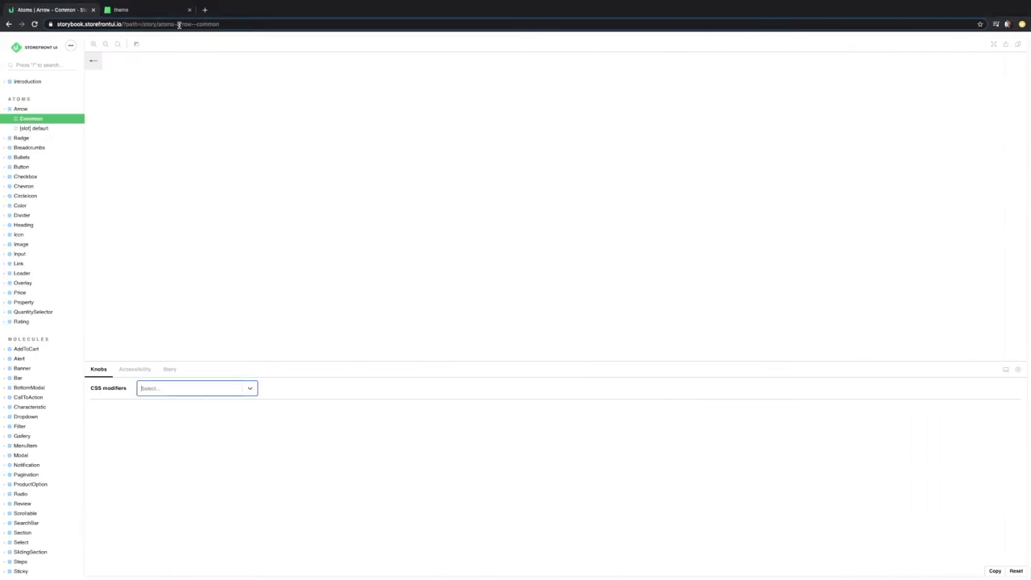
Check the demo storefront's Best Sellers carousel arrows, then return to the design kit.
{"action": "left_click", "coordinate": [145, 9]}
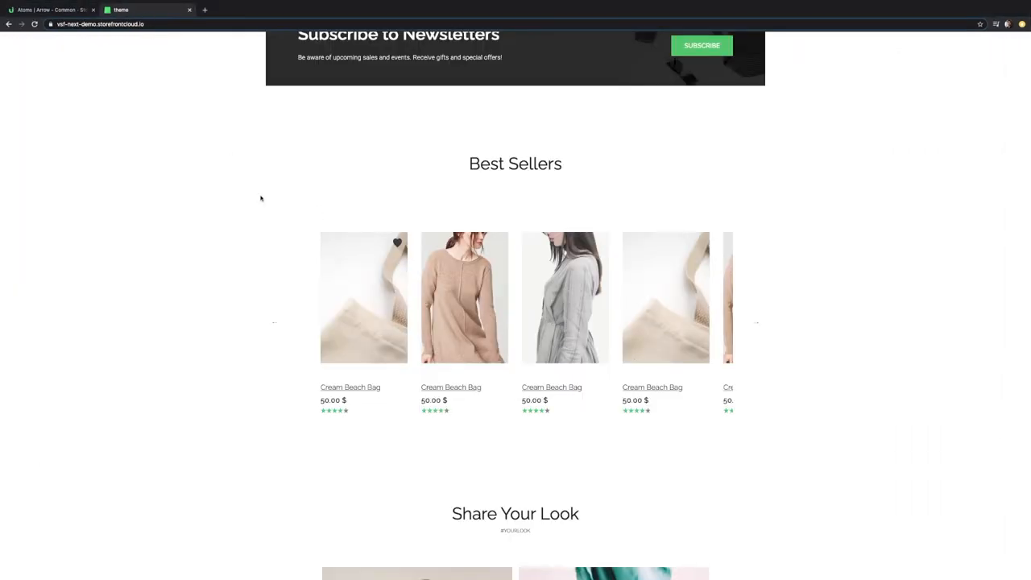
{"action": "mouse_move", "coordinate": [330, 218]}
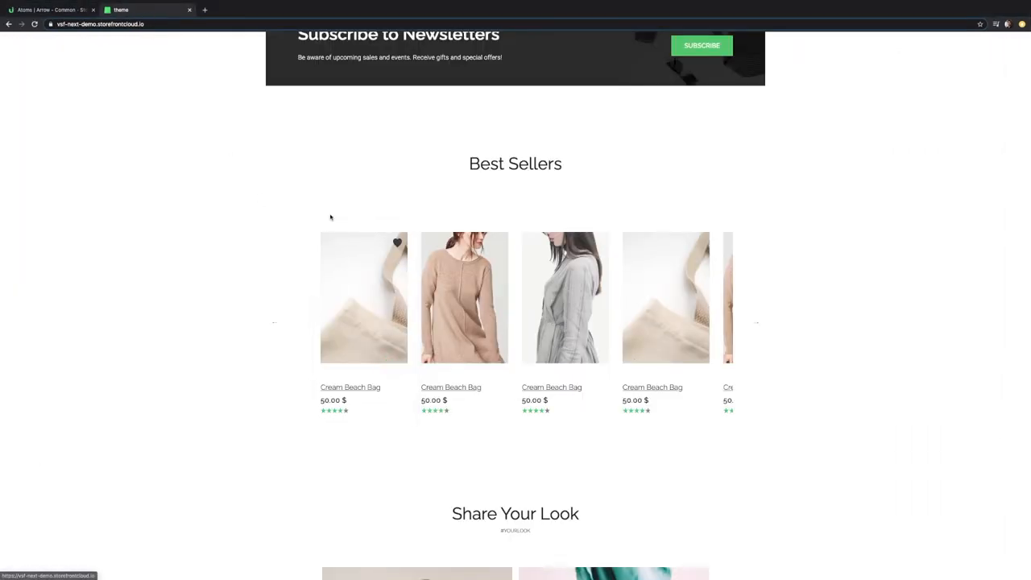
{"action": "scroll", "scroll_direction": "up", "scroll_amount": 3}
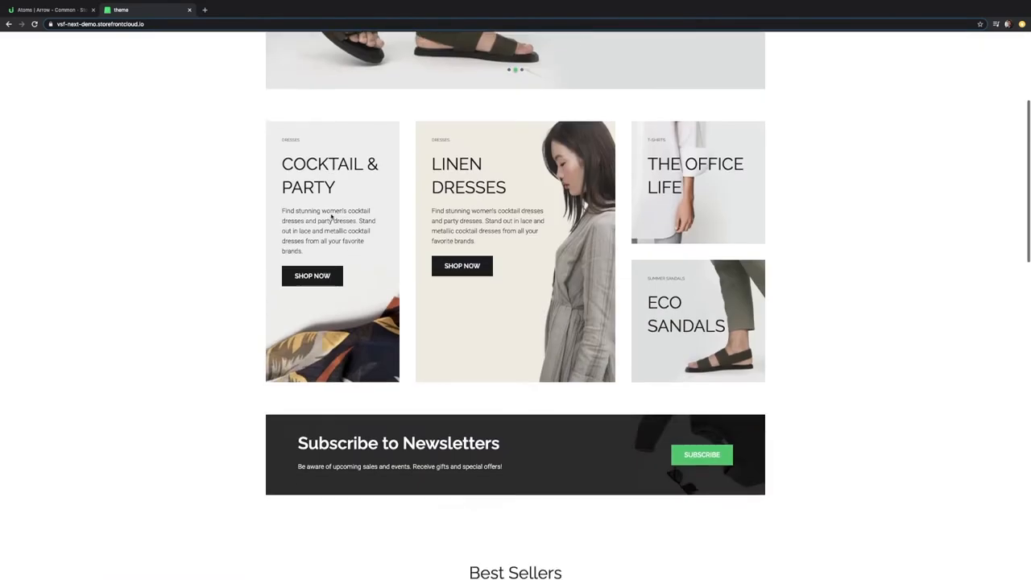
{"action": "scroll", "scroll_direction": "down", "scroll_amount": 3}
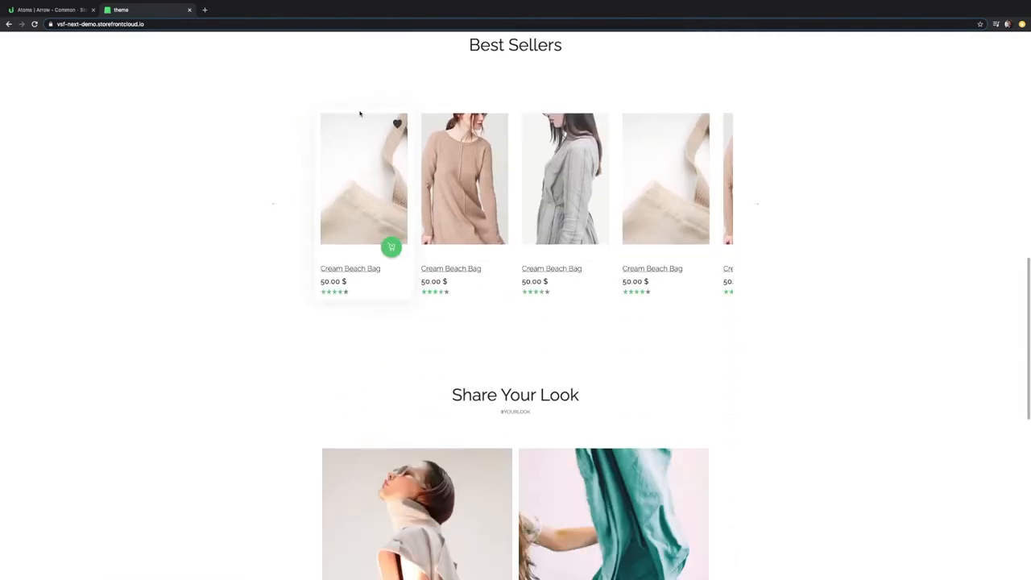
{"action": "scroll", "scroll_direction": "up", "scroll_amount": 3}
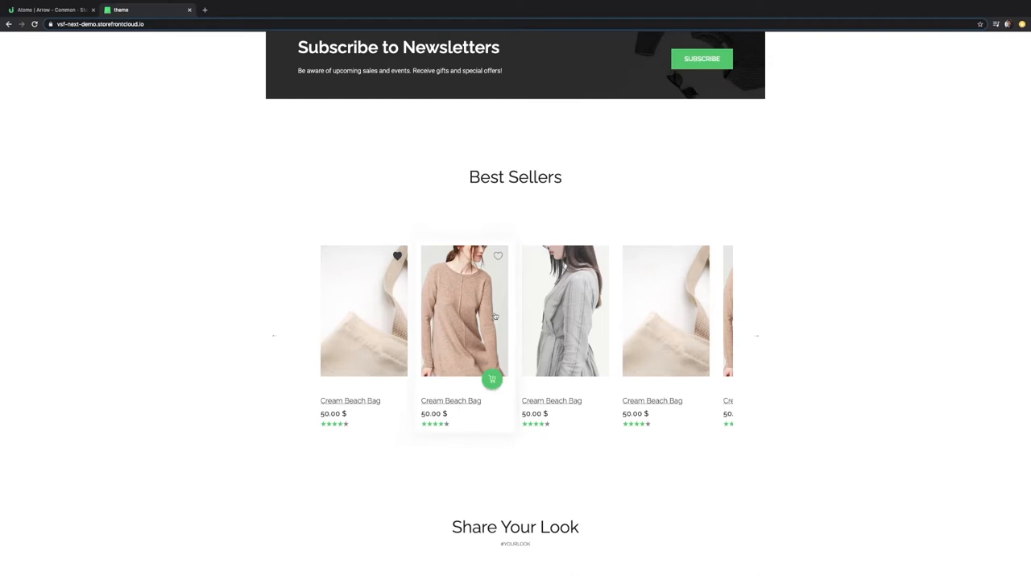
{"action": "scroll", "scroll_direction": "down", "scroll_amount": 3}
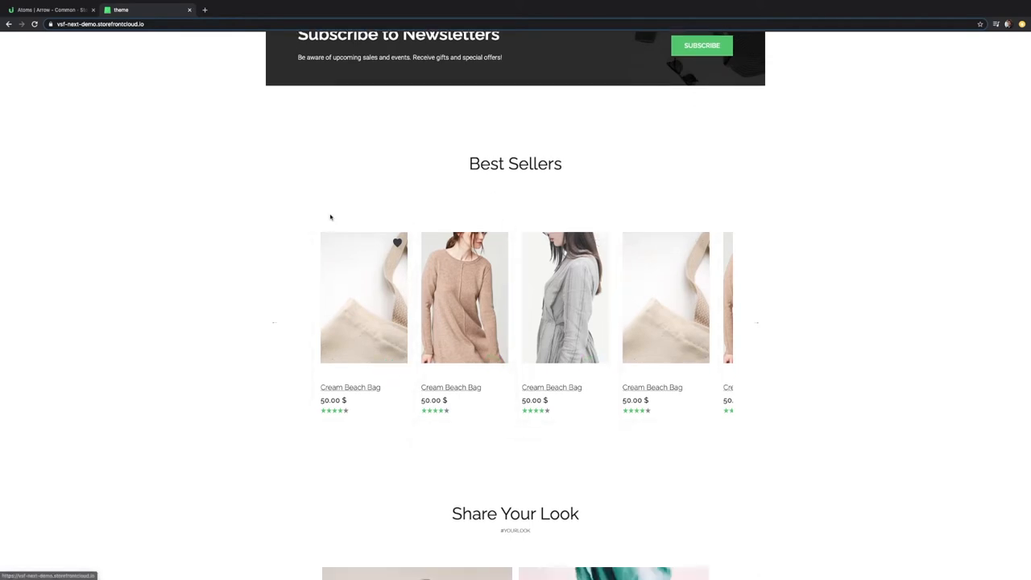
{"action": "scroll", "scroll_direction": "up", "scroll_amount": 3}
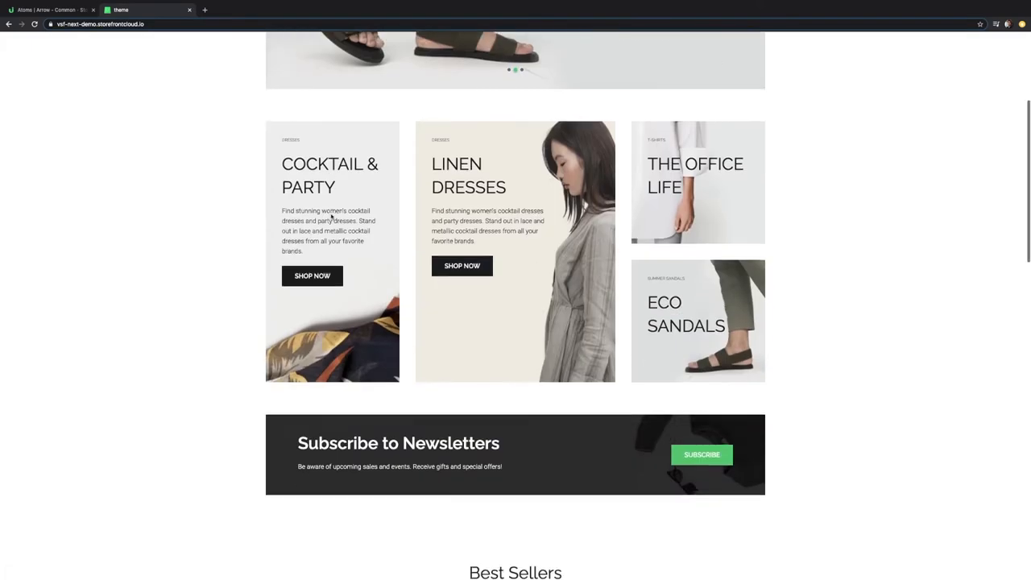
{"action": "scroll", "scroll_direction": "down", "scroll_amount": 3}
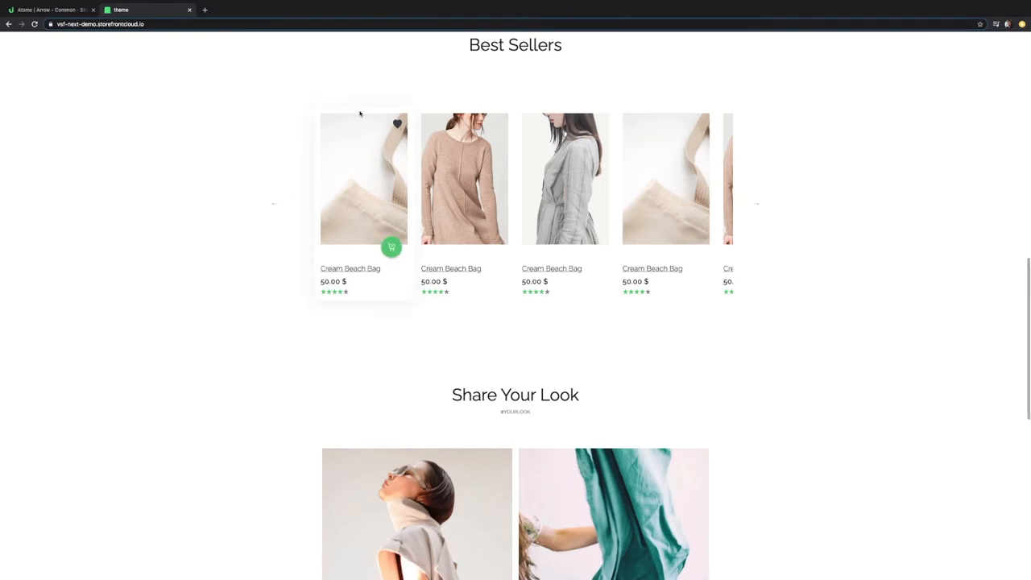
{"action": "scroll", "scroll_direction": "up", "scroll_amount": 3}
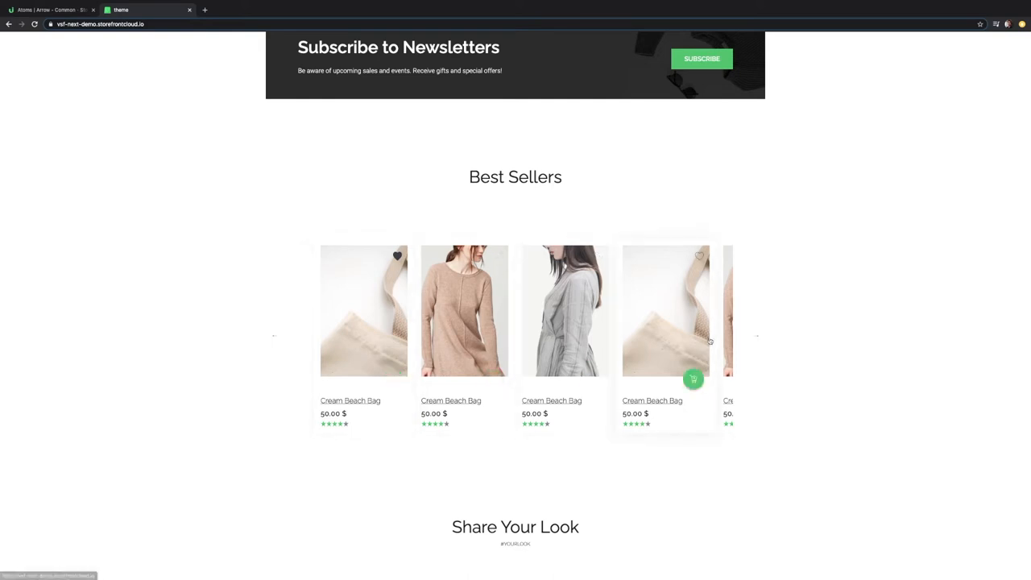
{"action": "mouse_move", "coordinate": [764, 347]}
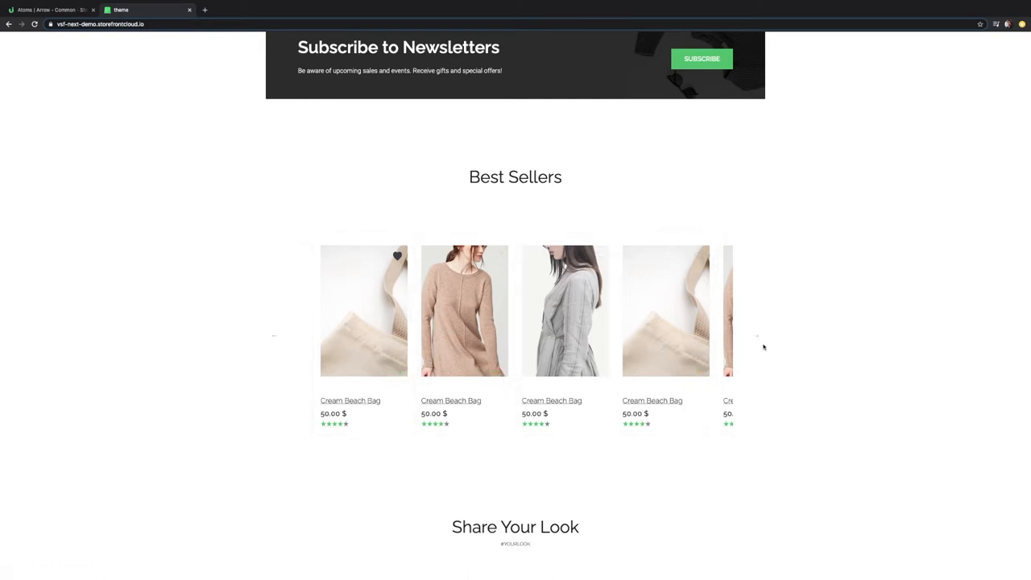
{"action": "mouse_move", "coordinate": [278, 336]}
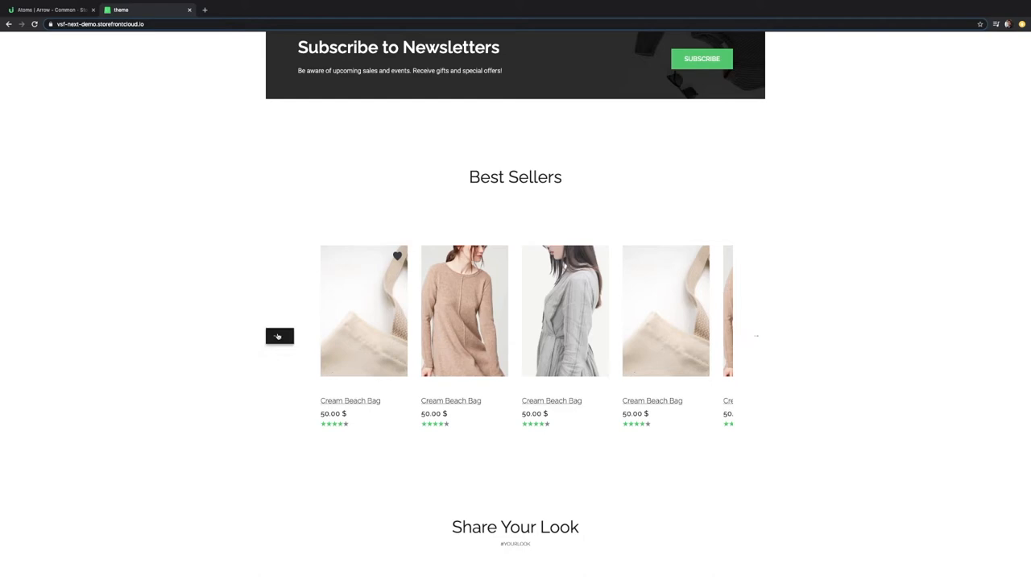
{"action": "left_click", "coordinate": [197, 7]}
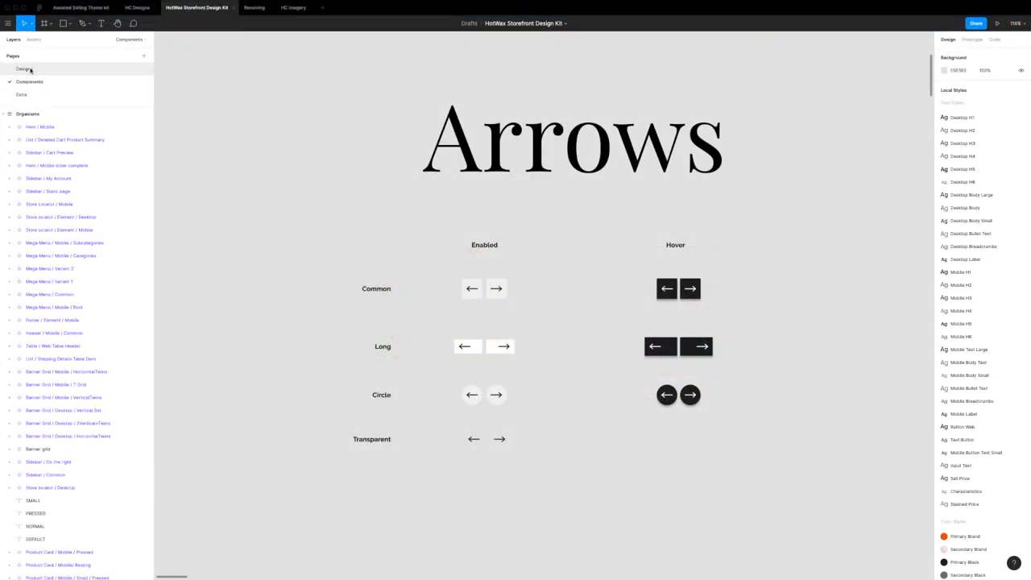
Open the Designs page showing the Bestsellers carousel mockup.
{"action": "left_click", "coordinate": [25, 69]}
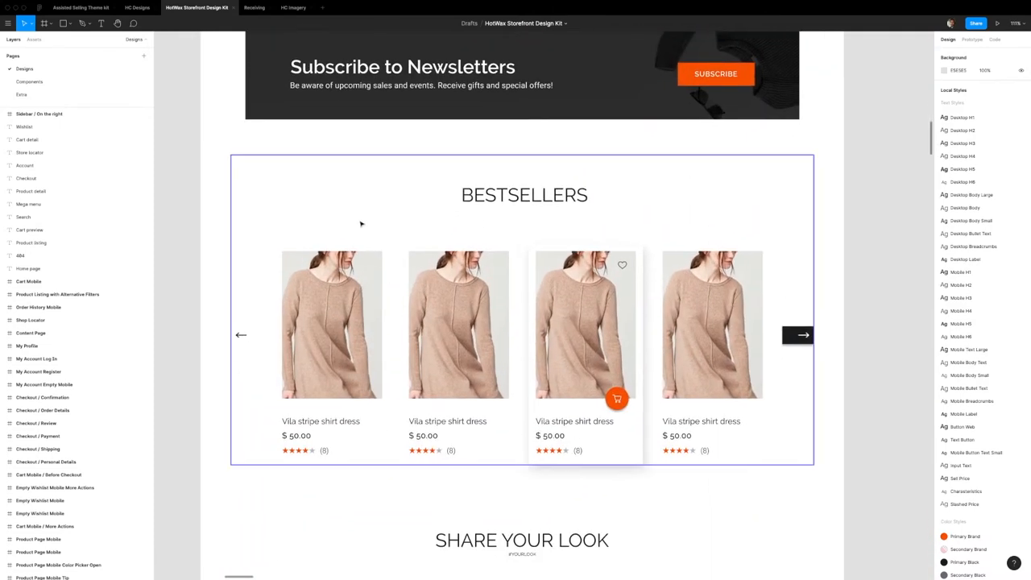
{"action": "left_click", "coordinate": [523, 322]}
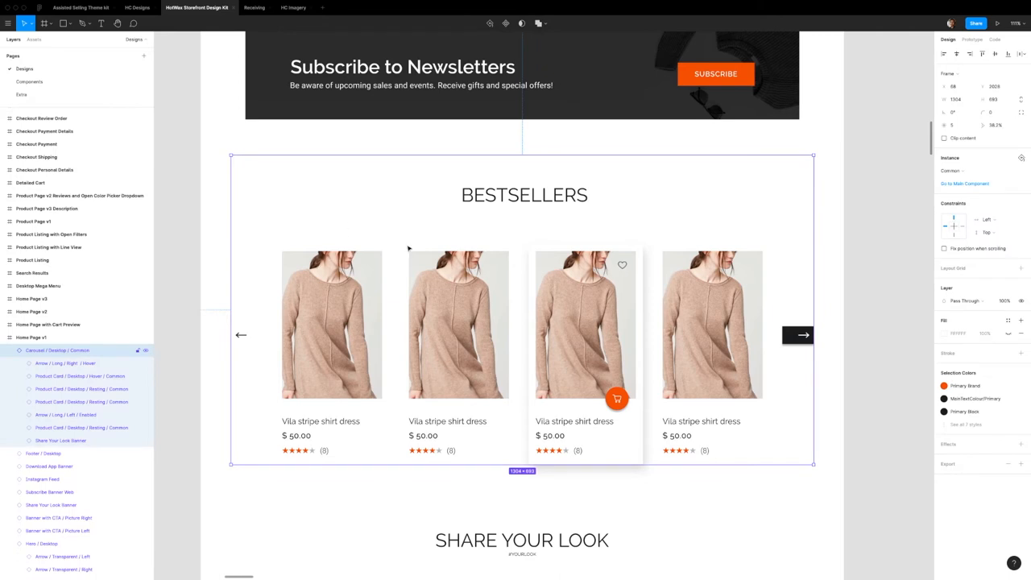
{"action": "mouse_move", "coordinate": [843, 213]}
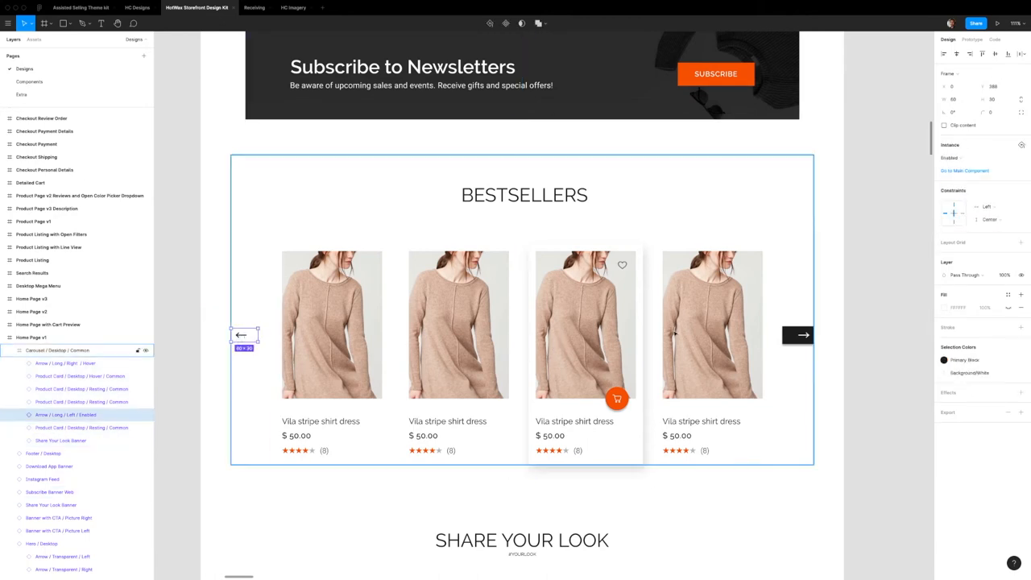
{"action": "left_click", "coordinate": [797, 334]}
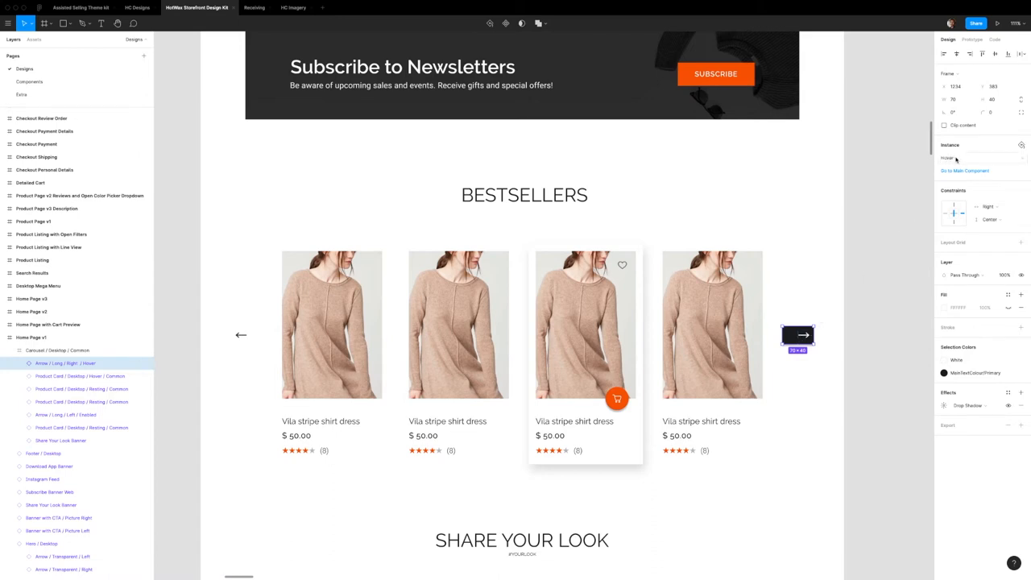
{"action": "mouse_move", "coordinate": [958, 159]}
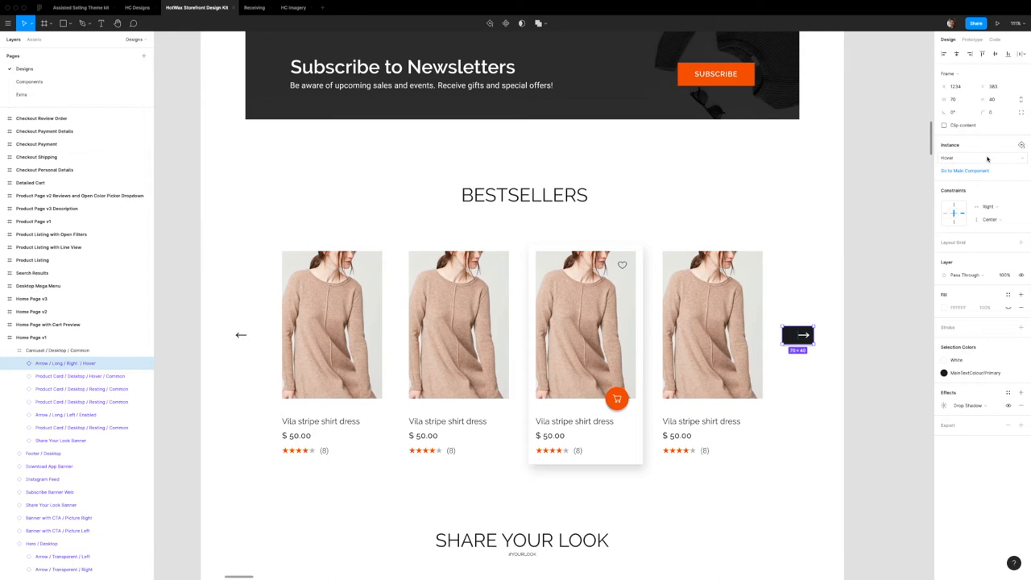
{"action": "left_click", "coordinate": [981, 157]}
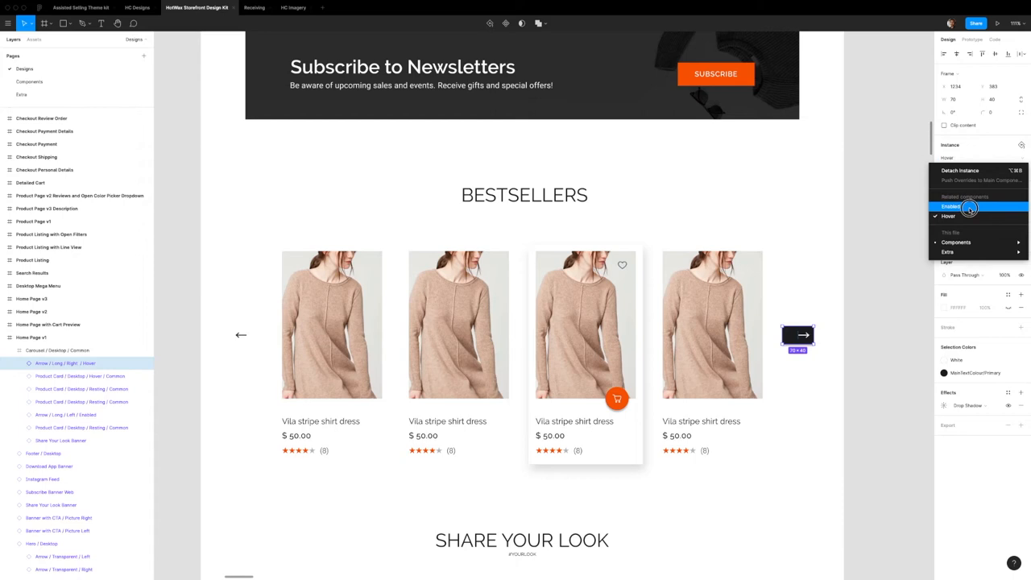
{"action": "left_click", "coordinate": [952, 206]}
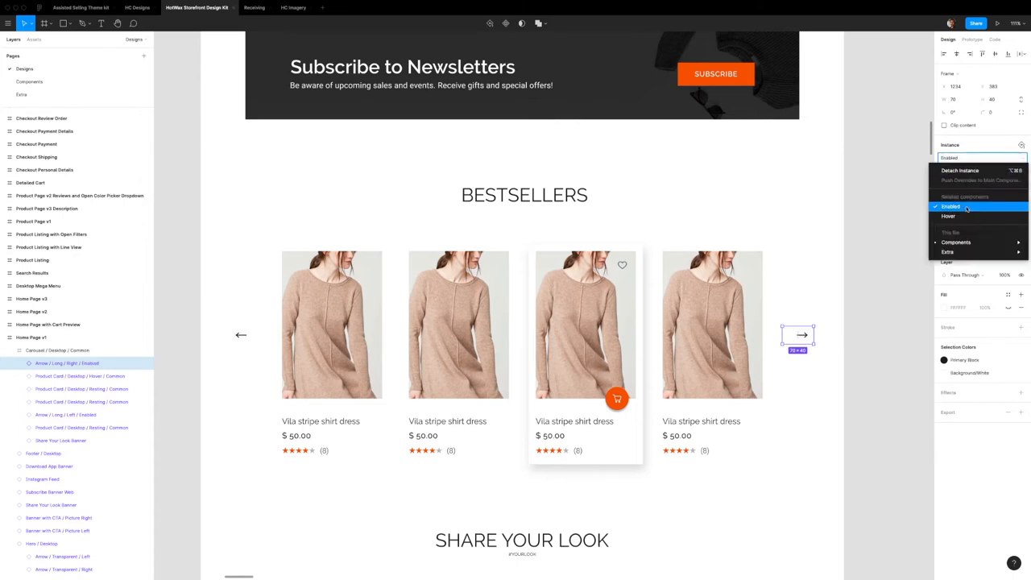
{"action": "left_click", "coordinate": [949, 216]}
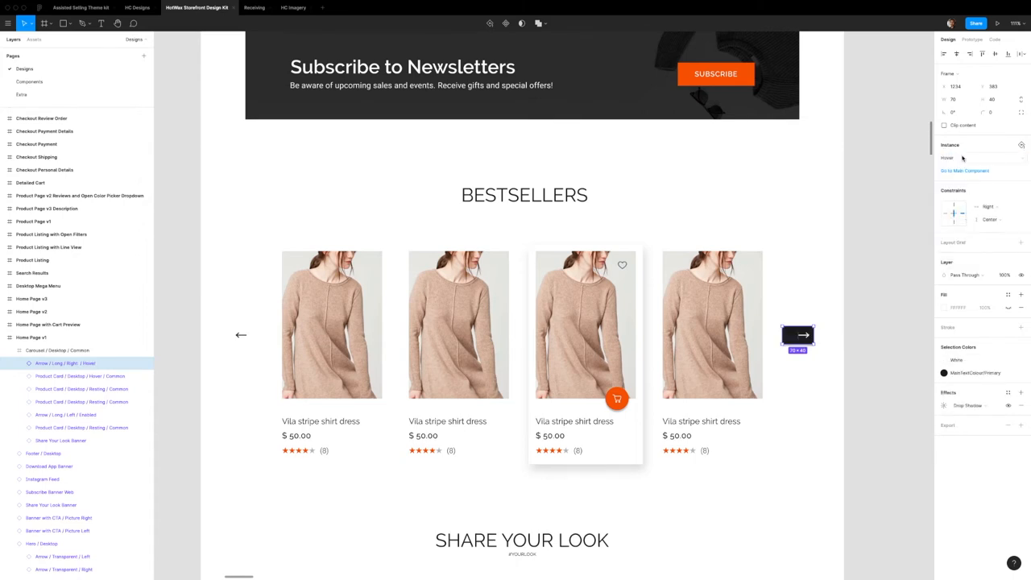
{"action": "left_click", "coordinate": [979, 157]}
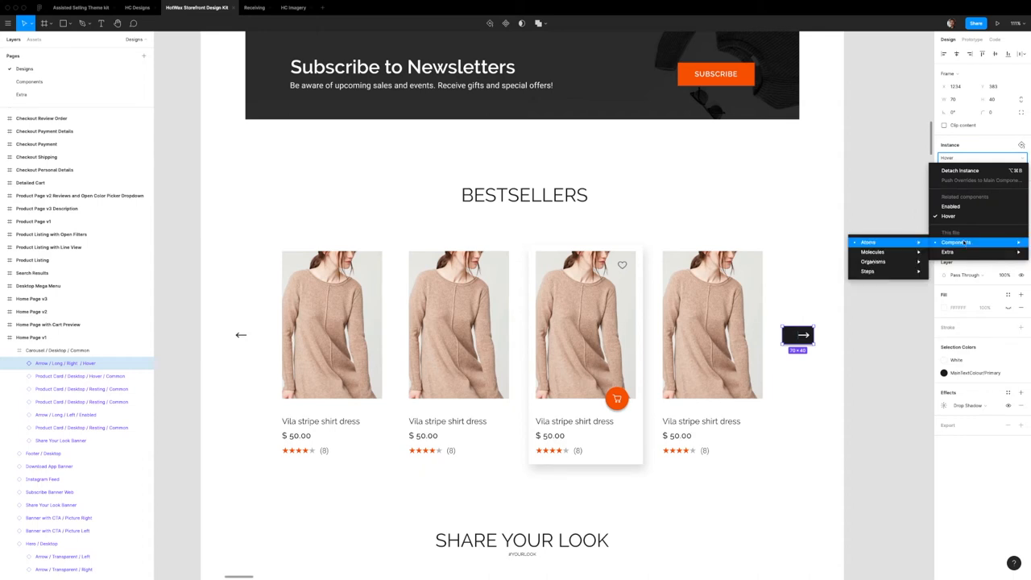
{"action": "mouse_move", "coordinate": [869, 242]}
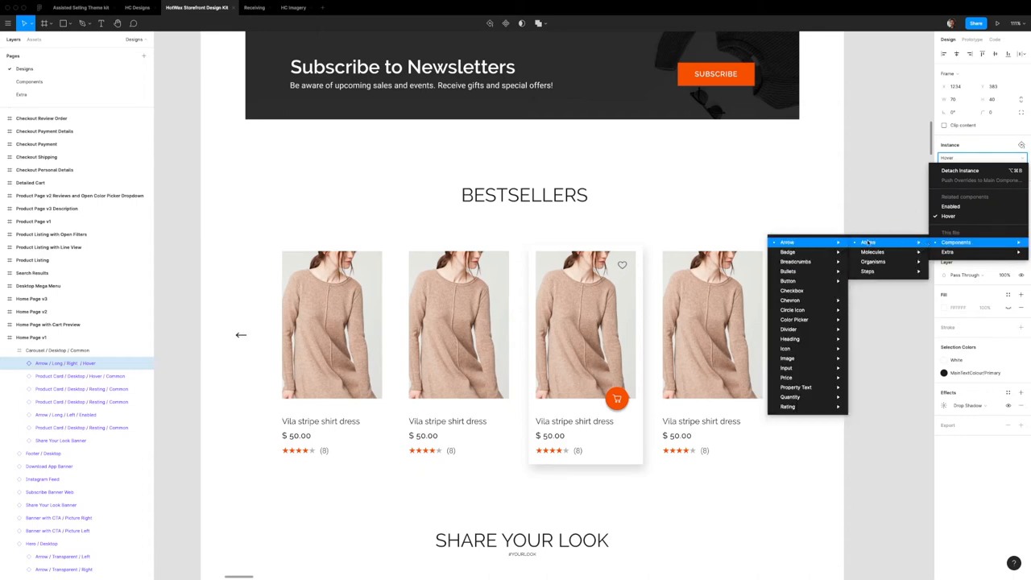
{"action": "mouse_move", "coordinate": [874, 261]}
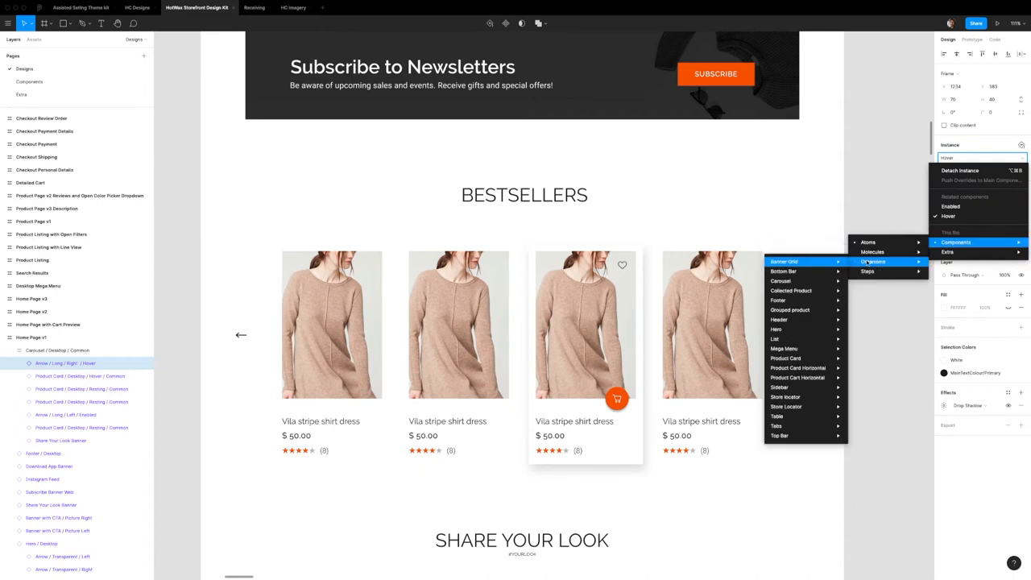
{"action": "mouse_move", "coordinate": [868, 241]}
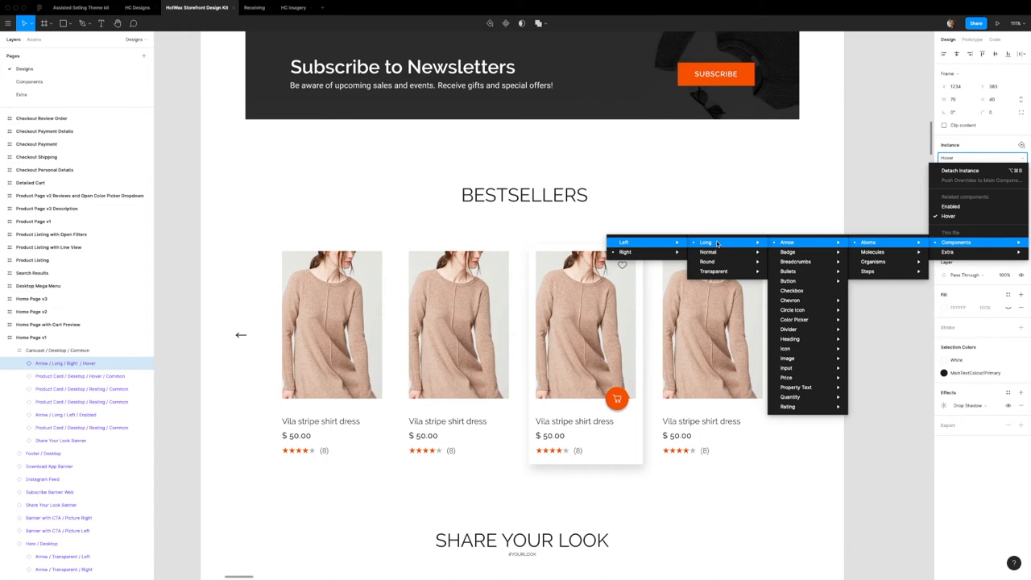
{"action": "mouse_move", "coordinate": [707, 262]}
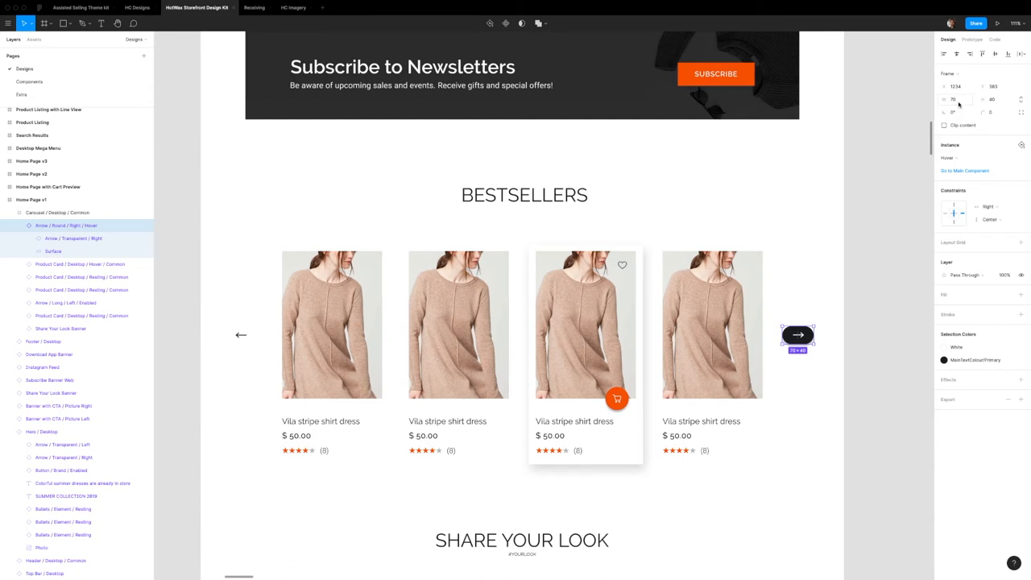
{"action": "mouse_move", "coordinate": [959, 102]}
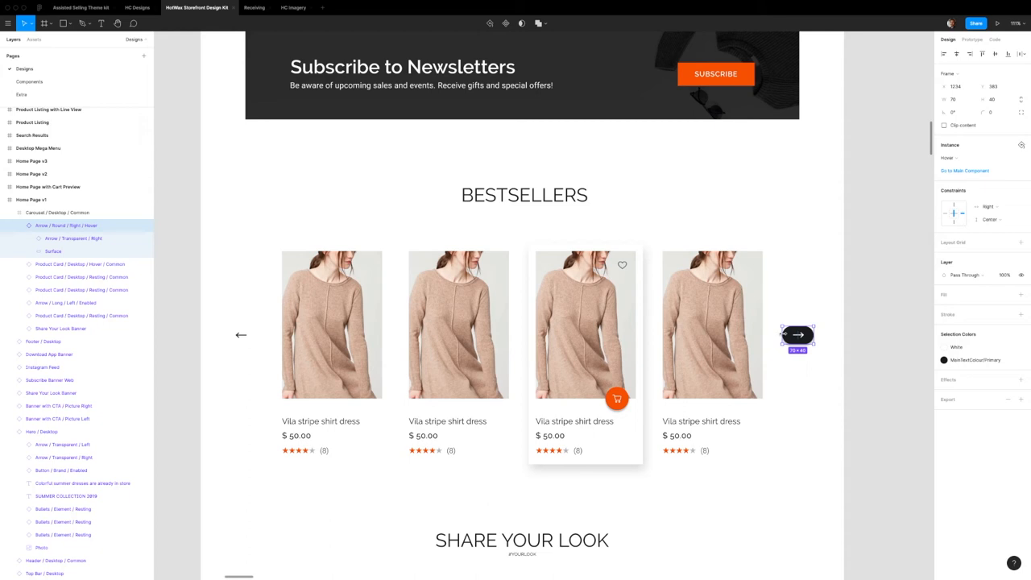
{"action": "mouse_move", "coordinate": [846, 285]}
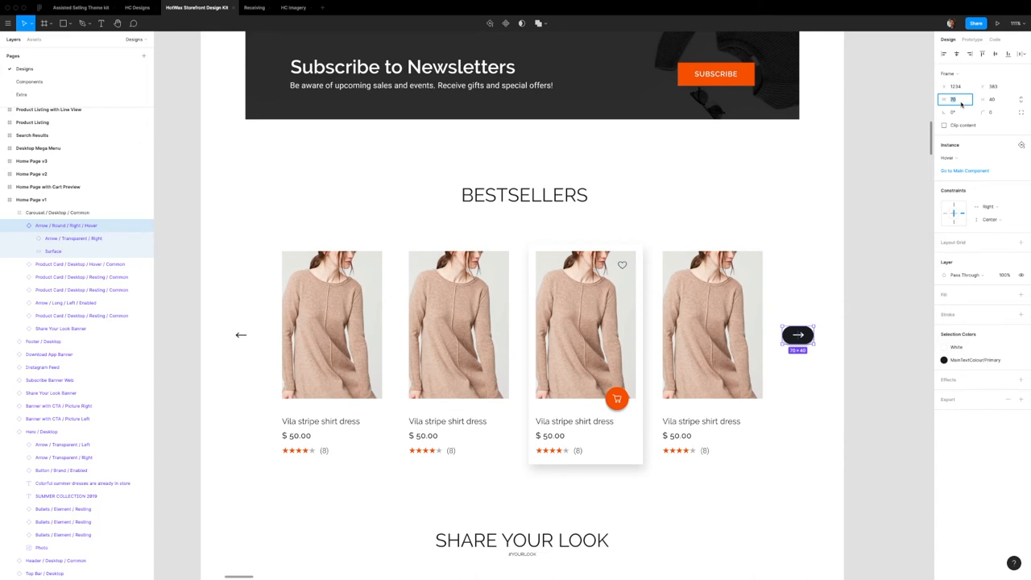
Set the right arrow's width to 40.
{"action": "type", "text": "40"}
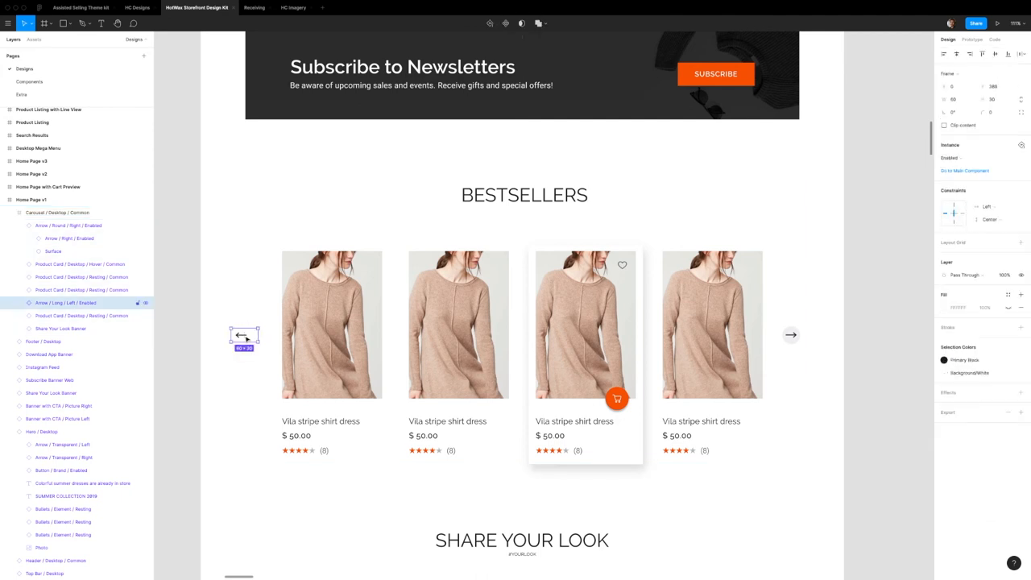
Swap the left arrow to Arrow/Round/Left/Enabled and select both arrows.
{"action": "left_click", "coordinate": [980, 158]}
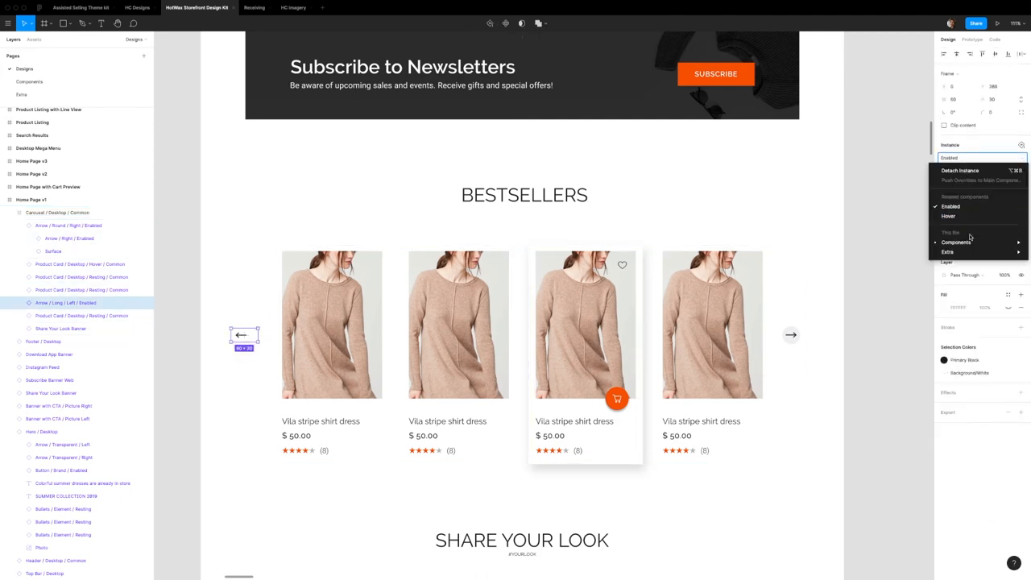
{"action": "mouse_move", "coordinate": [956, 242]}
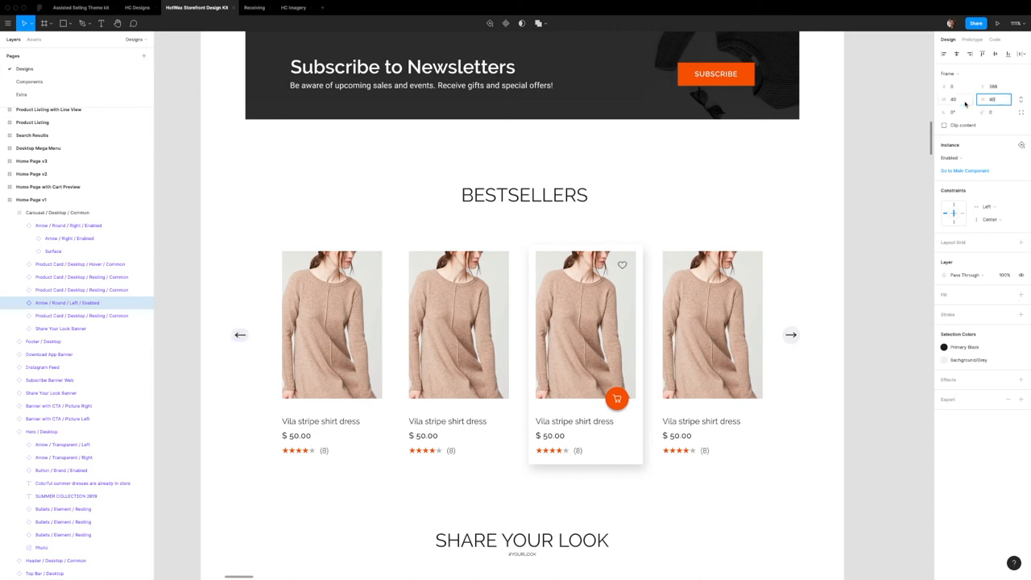
{"action": "left_click", "coordinate": [240, 335]}
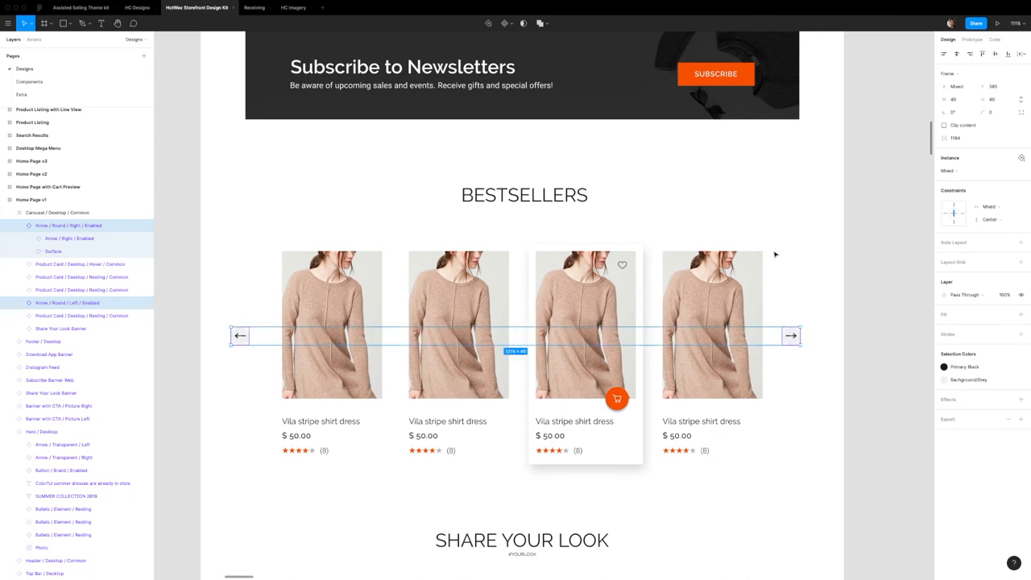
Swap the right arrow alone back to Arrow/Long/Right/Hover.
{"action": "left_click", "coordinate": [790, 336]}
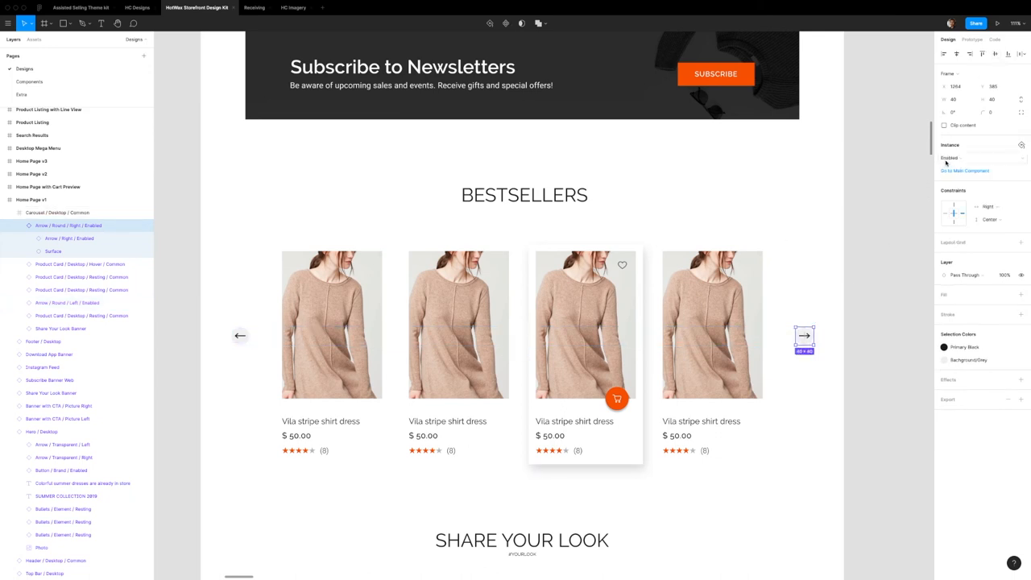
{"action": "left_click", "coordinate": [983, 158]}
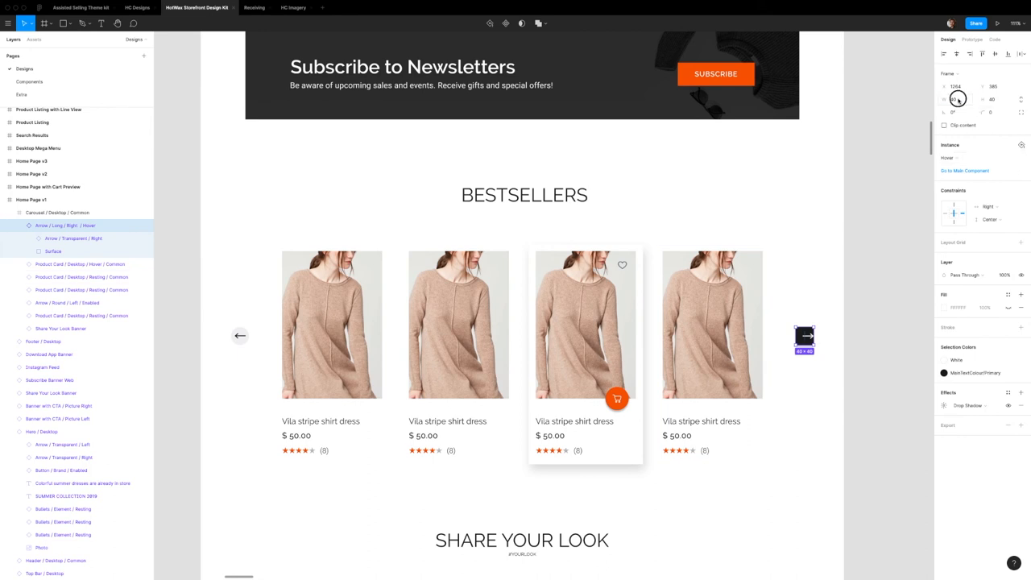
Reset the carousel instance overrides to restore the original arrows.
{"action": "left_click", "coordinate": [57, 212]}
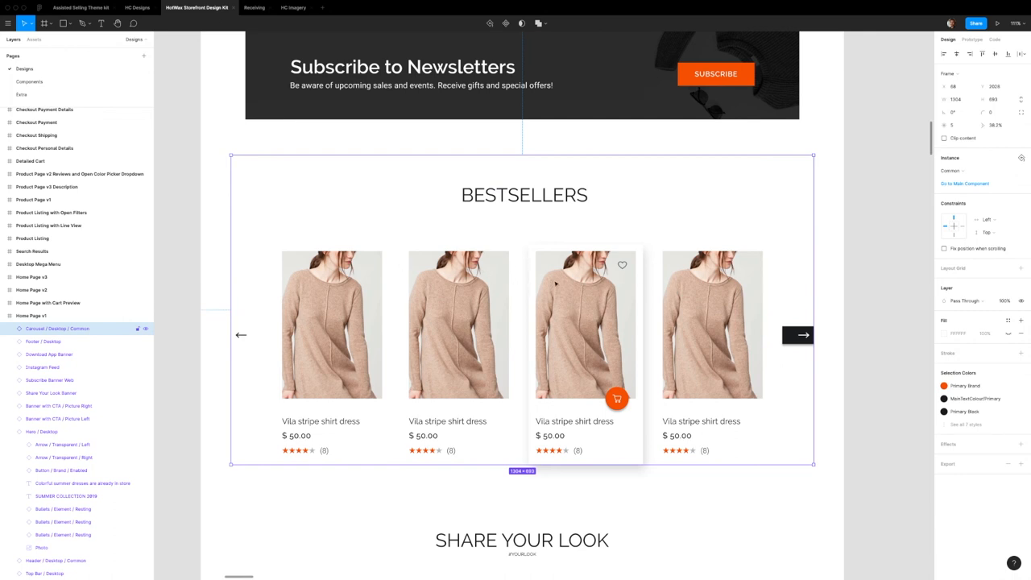
{"action": "mouse_move", "coordinate": [601, 288]}
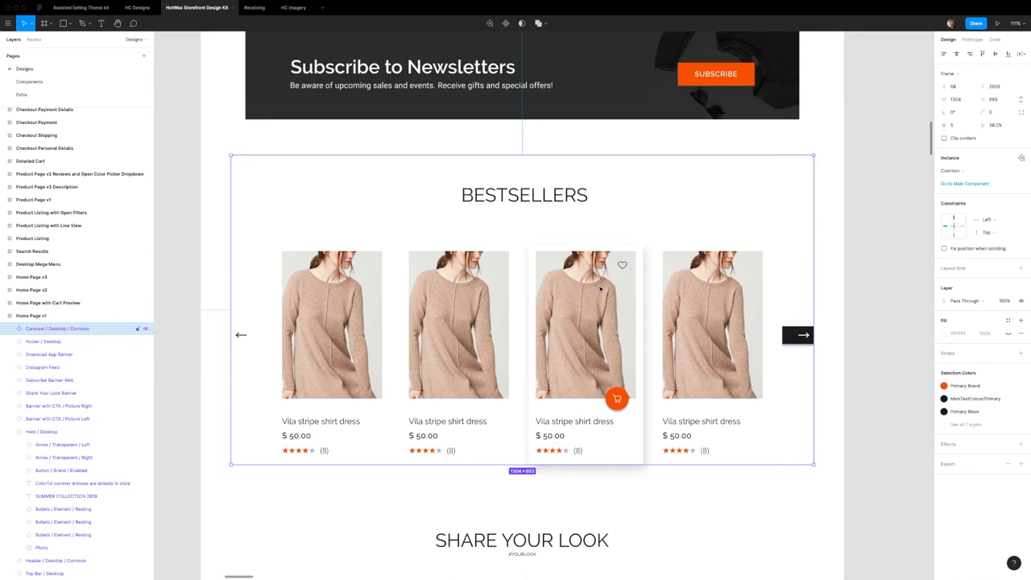
{"action": "mouse_move", "coordinate": [794, 365]}
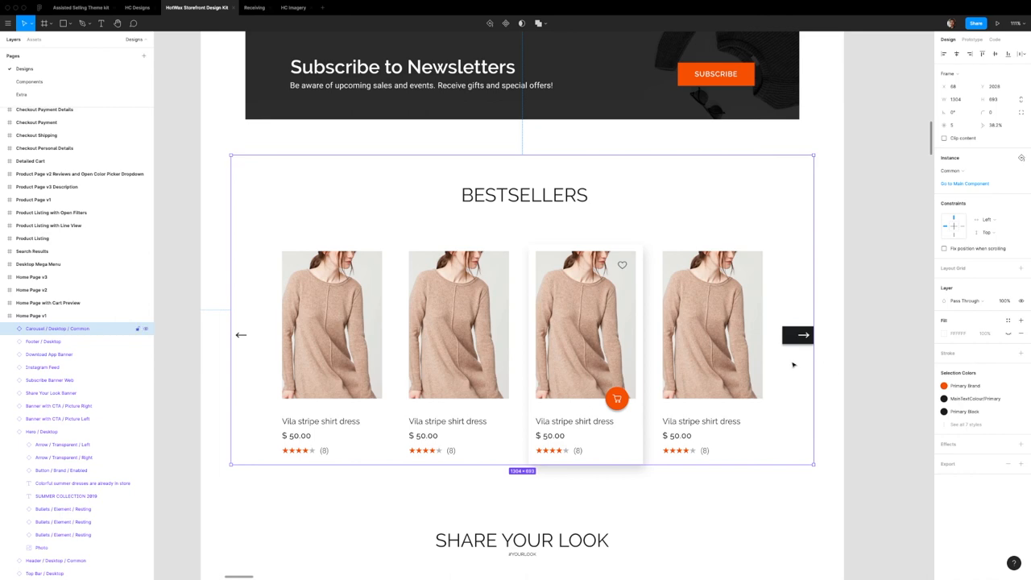
{"action": "mouse_move", "coordinate": [861, 427]}
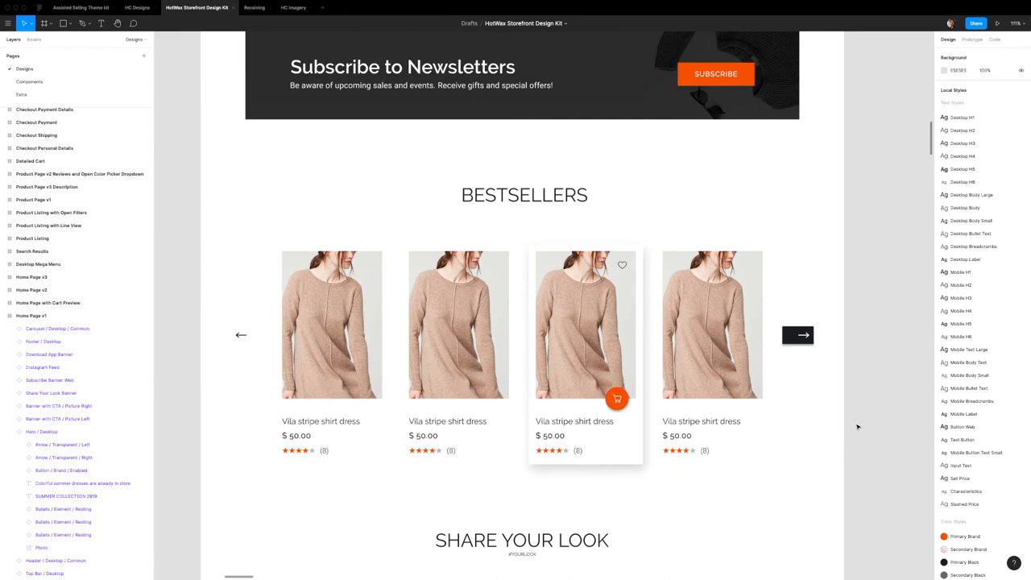
{"action": "mouse_move", "coordinate": [816, 460]}
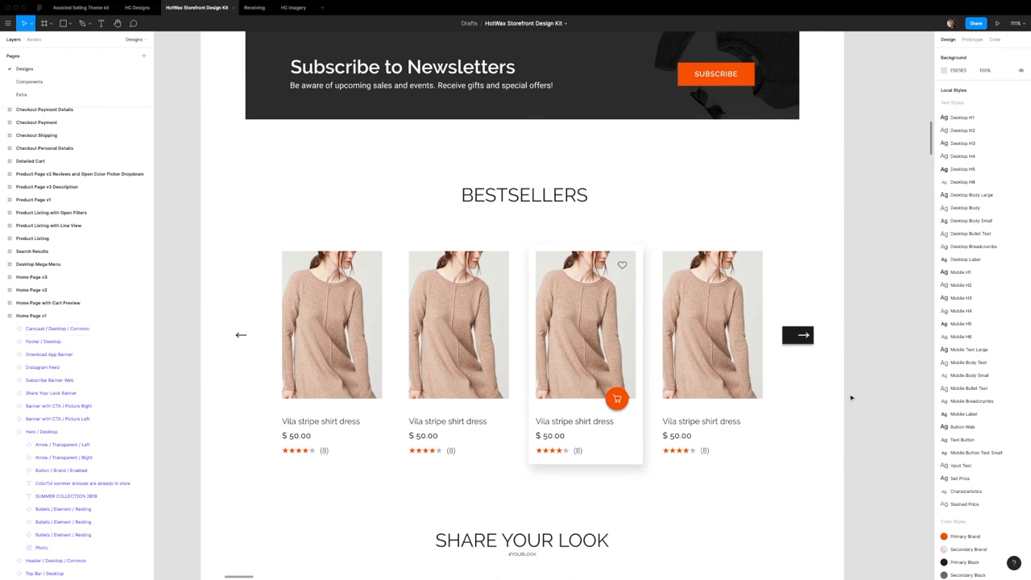
{"action": "left_click", "coordinate": [798, 335]}
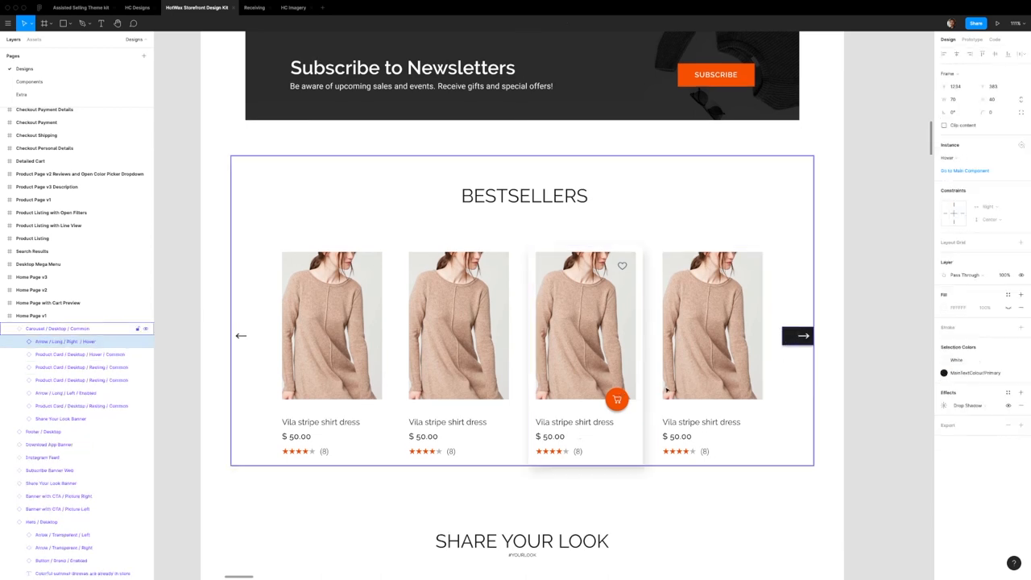
{"action": "left_click", "coordinate": [798, 336]}
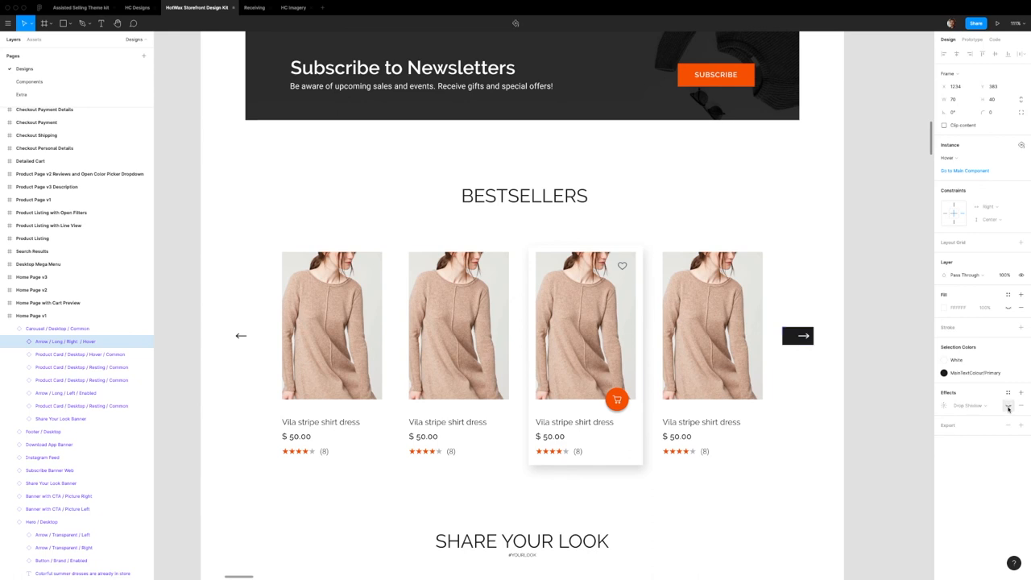
{"action": "left_click", "coordinate": [57, 329]}
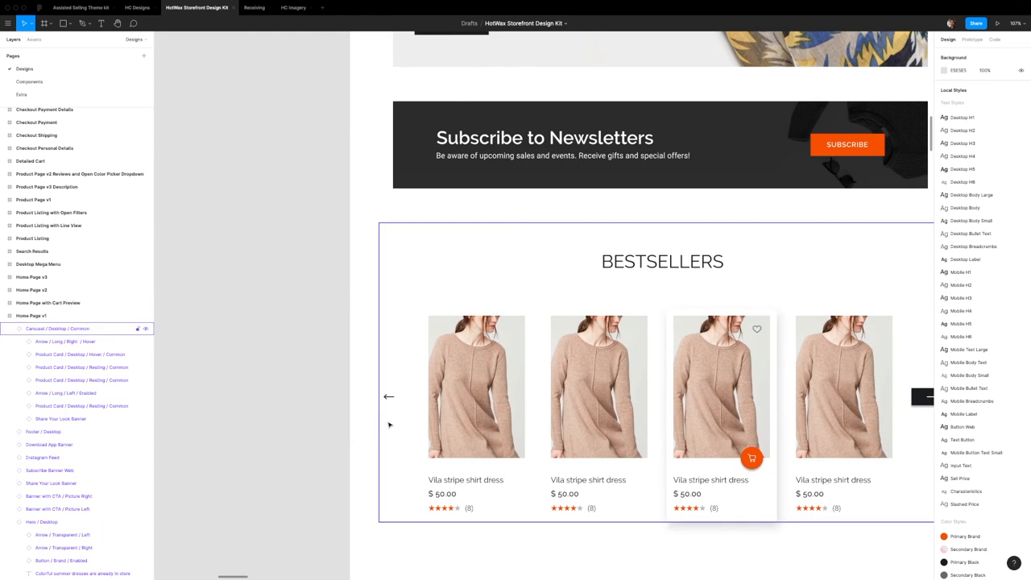
{"action": "scroll", "scroll_direction": "down", "scroll_amount": 3}
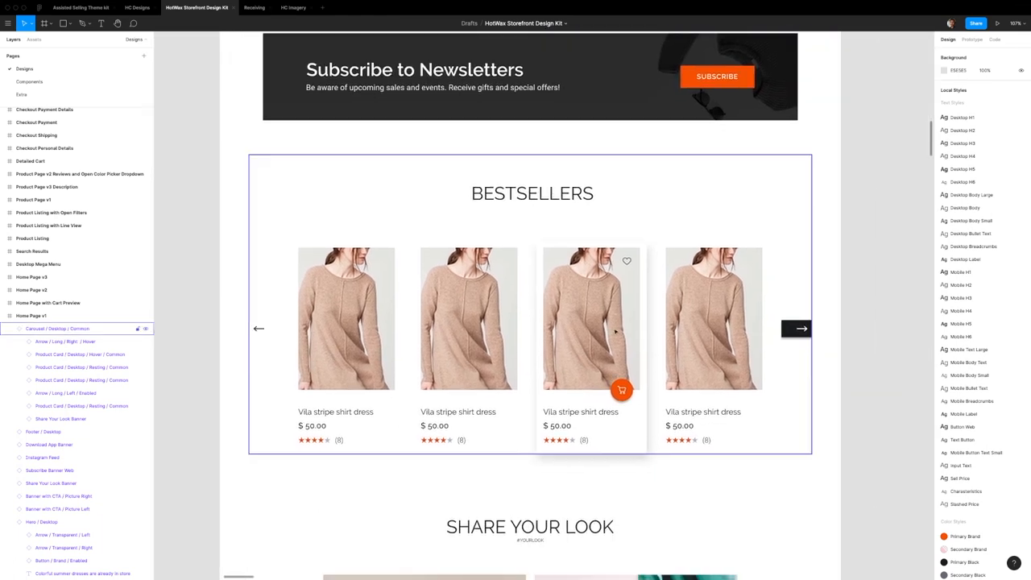